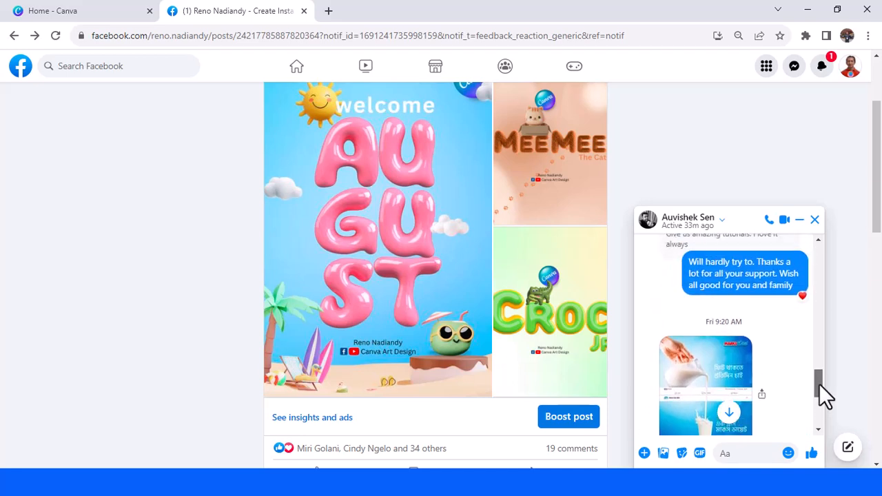
Step: View the milk ad image from the Messenger chat at full size
left_click(705, 385)
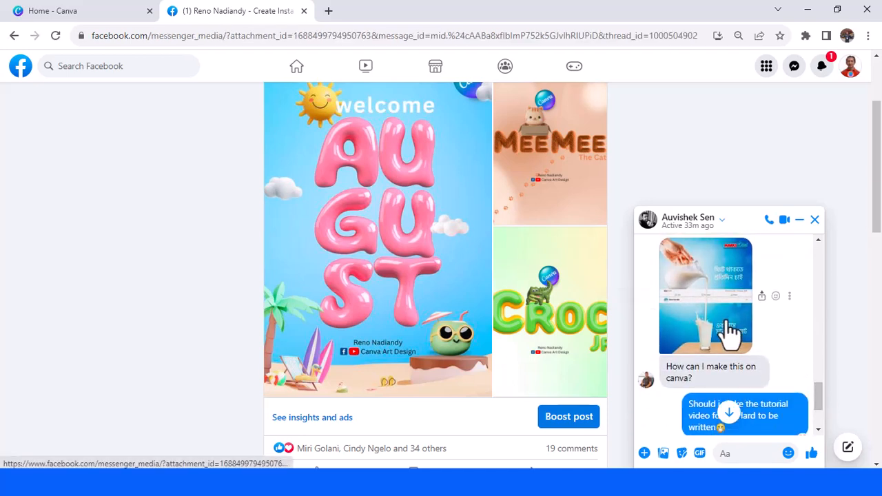
left_click(706, 295)
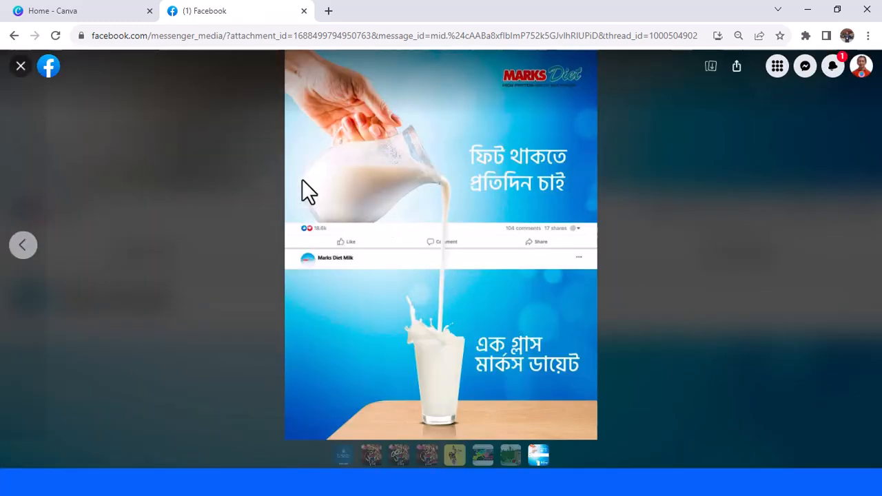
Step: Create a new blank Instagram Post (Portrait) design at 1080 × 1350 px
left_click(82, 11)
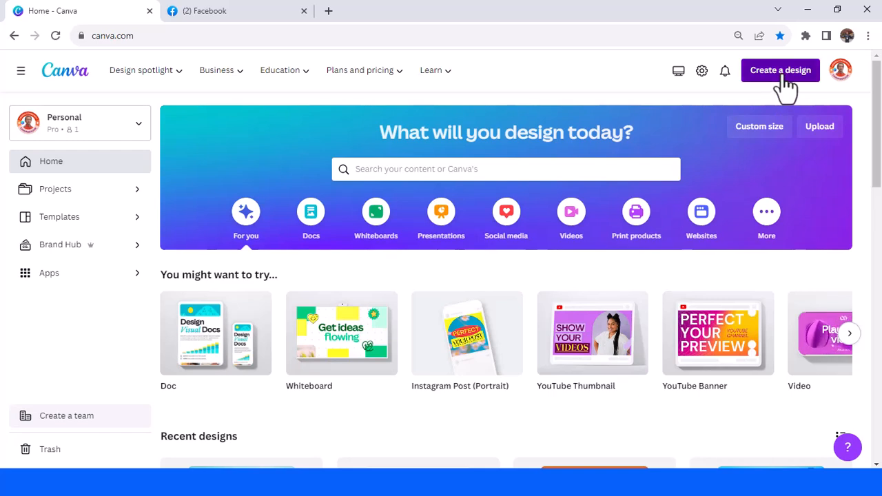
left_click(780, 69)
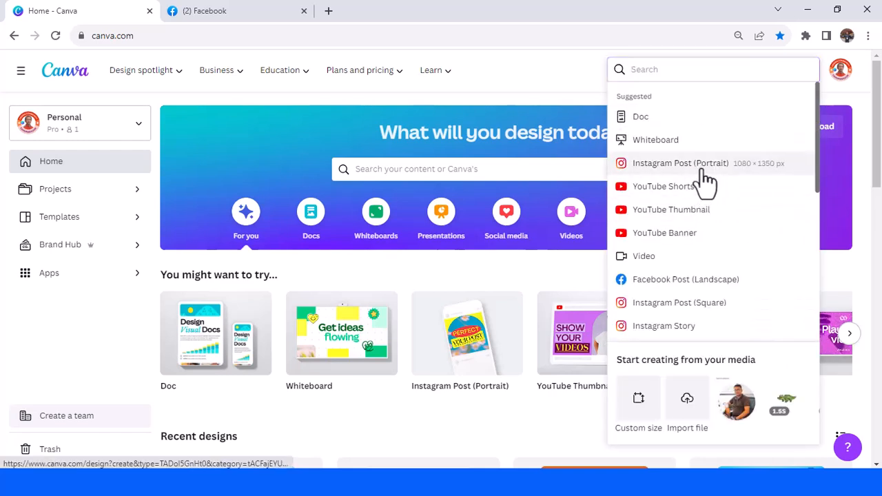
left_click(680, 162)
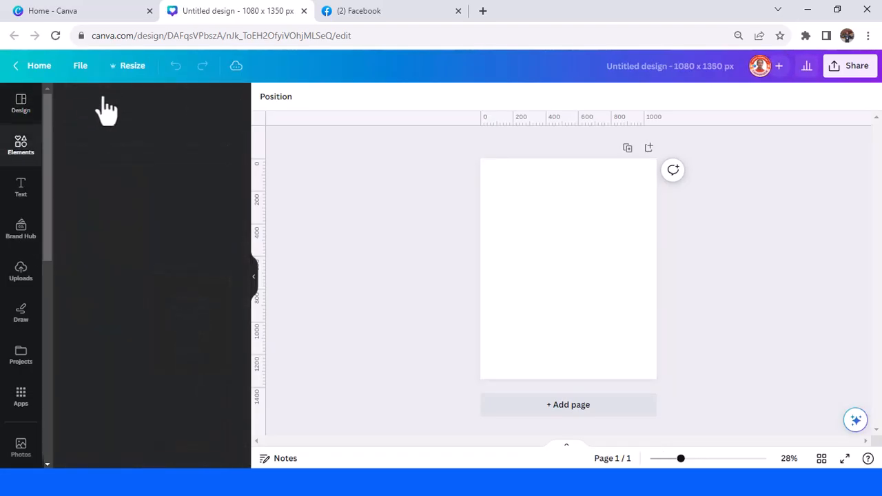
Step: Add a sky-and-hills photo grid from an Elements 'grid' search, checking it against the Facebook reference ad
left_click(21, 145)
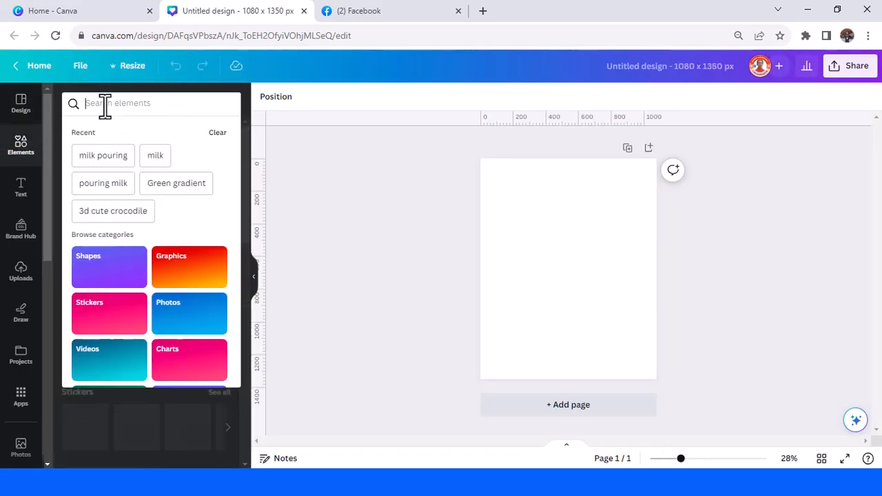
type("grid")
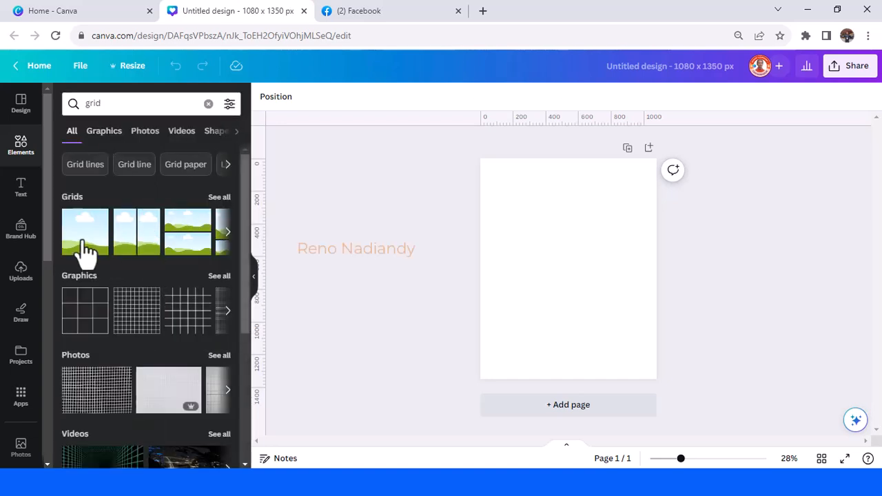
left_click(85, 231)
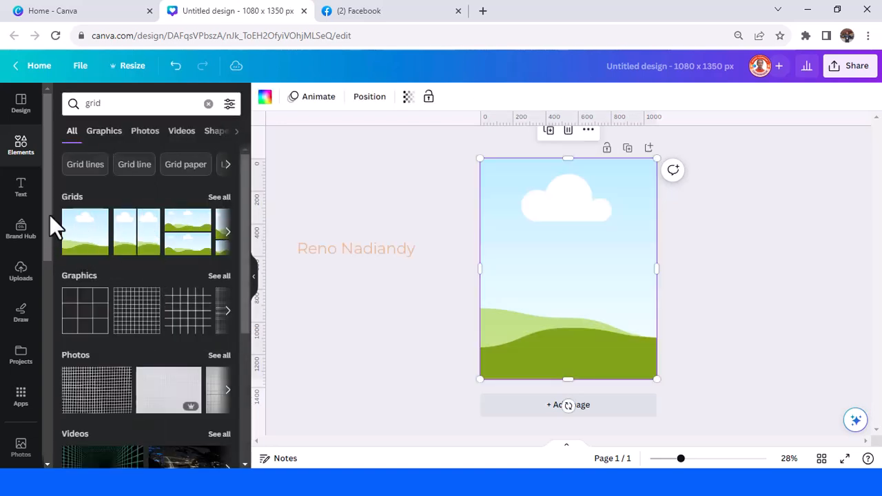
mouse_move(568, 405)
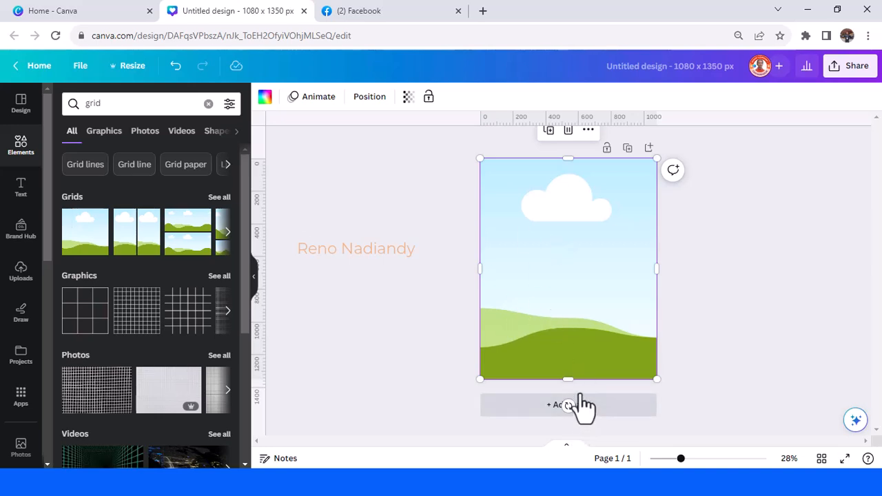
mouse_move(509, 123)
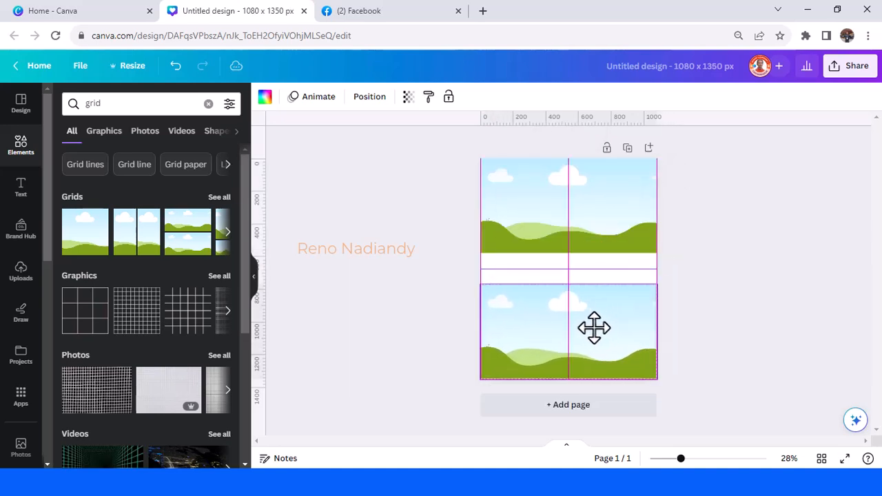
left_click(568, 331)
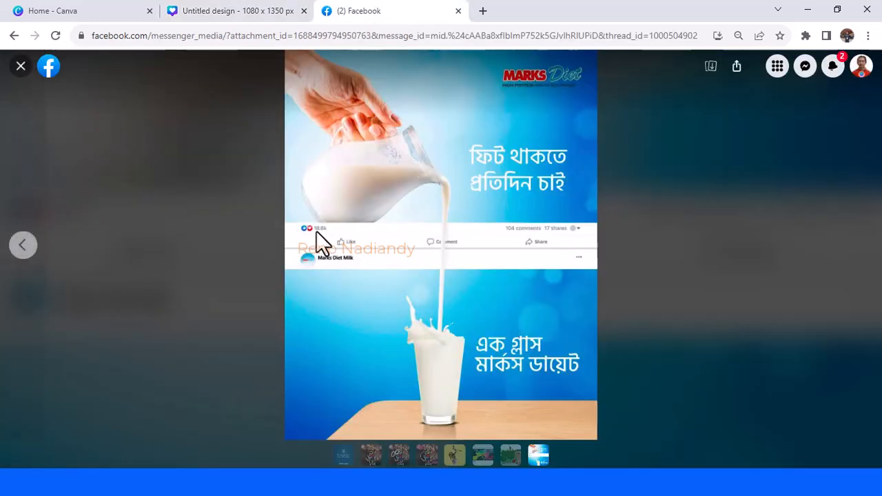
left_click(237, 10)
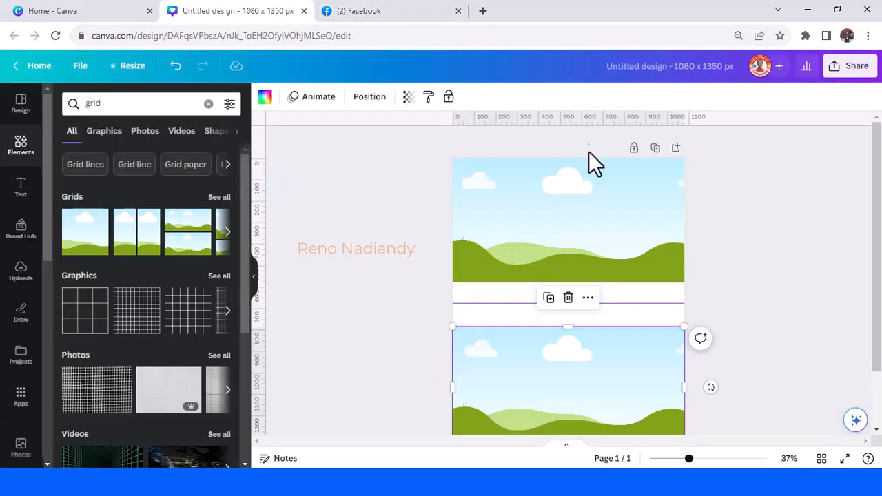
Step: Add Facebook like and heart icons from a 'facebook like' search, shrunk and moved into the white band
left_click(114, 104)
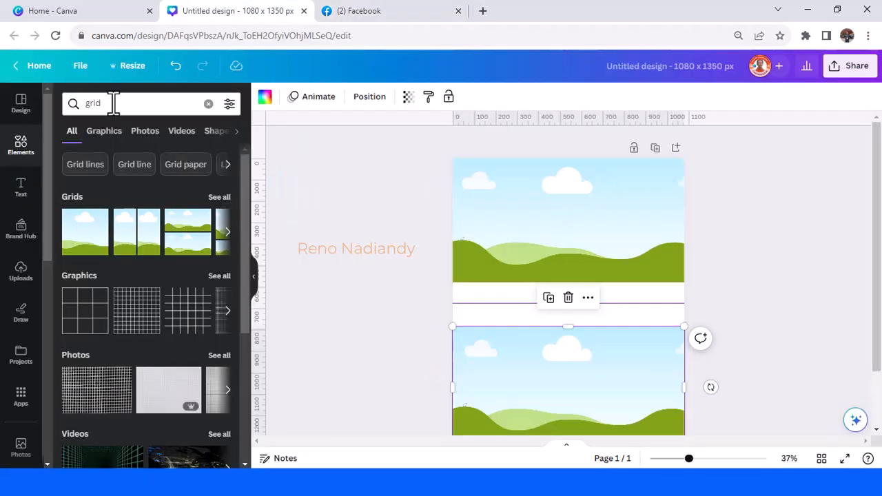
left_click(93, 104)
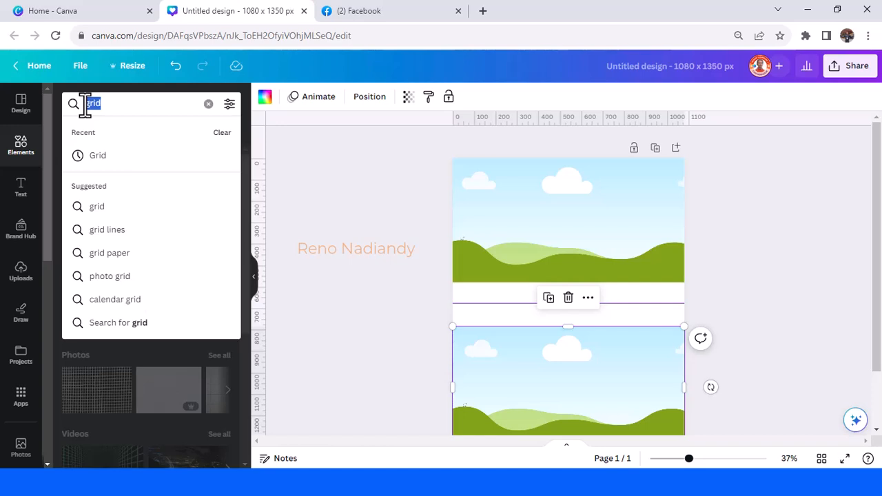
type("facebook")
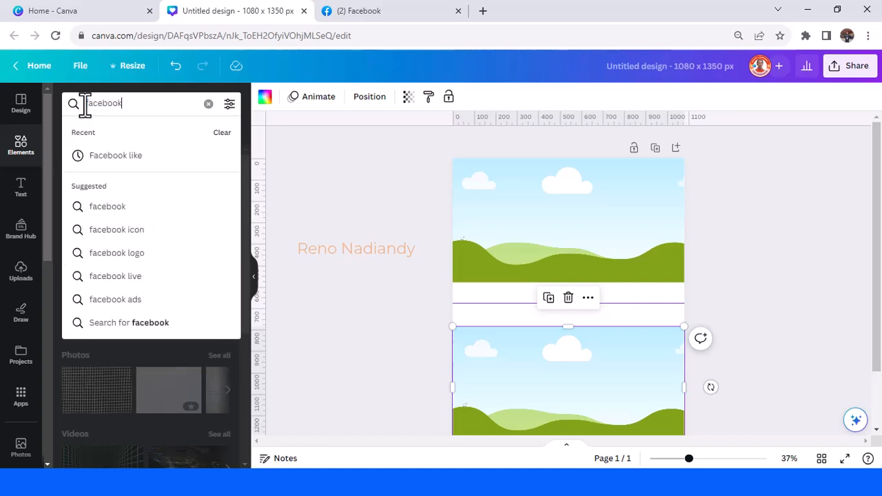
left_click(115, 155)
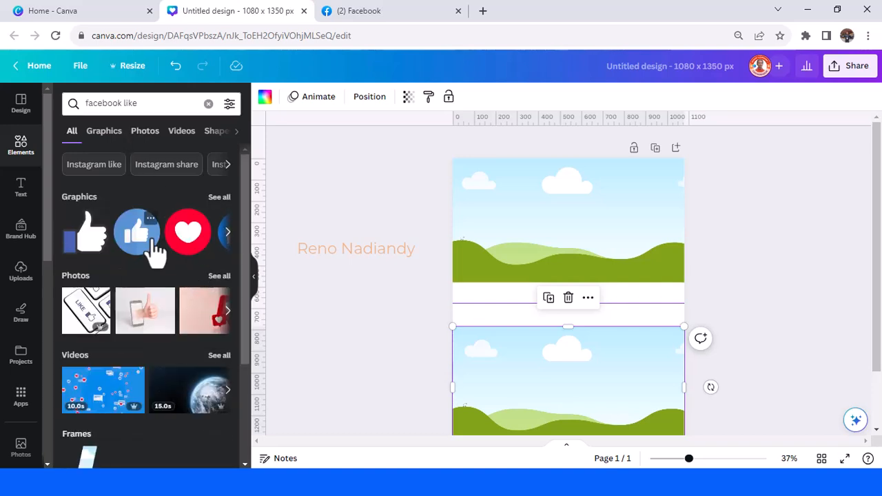
left_click(188, 231)
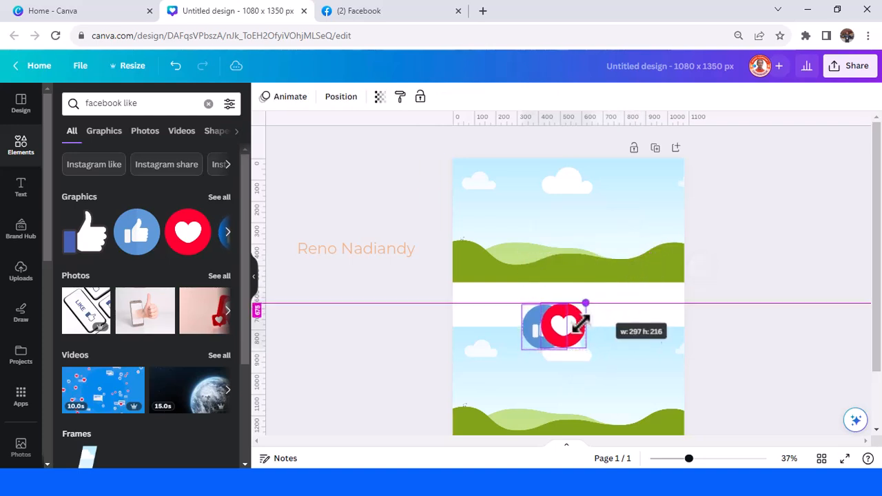
left_click_drag(585, 303, 536, 341)
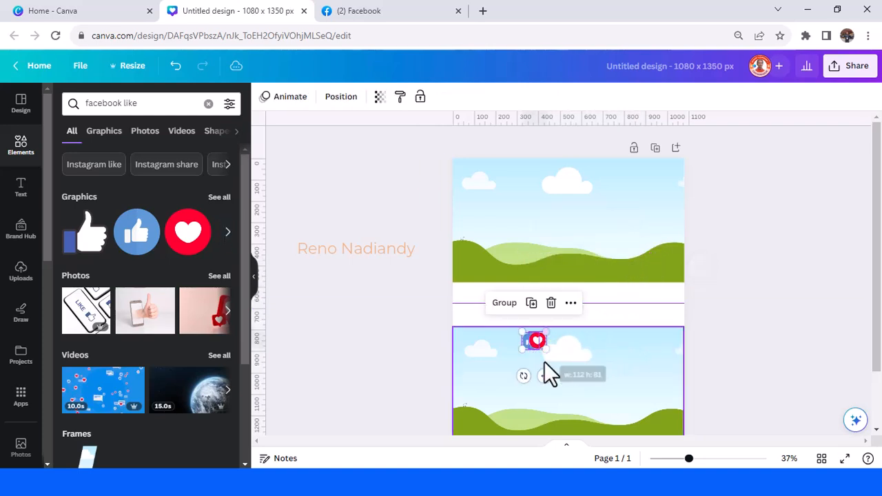
left_click_drag(537, 340, 471, 293)
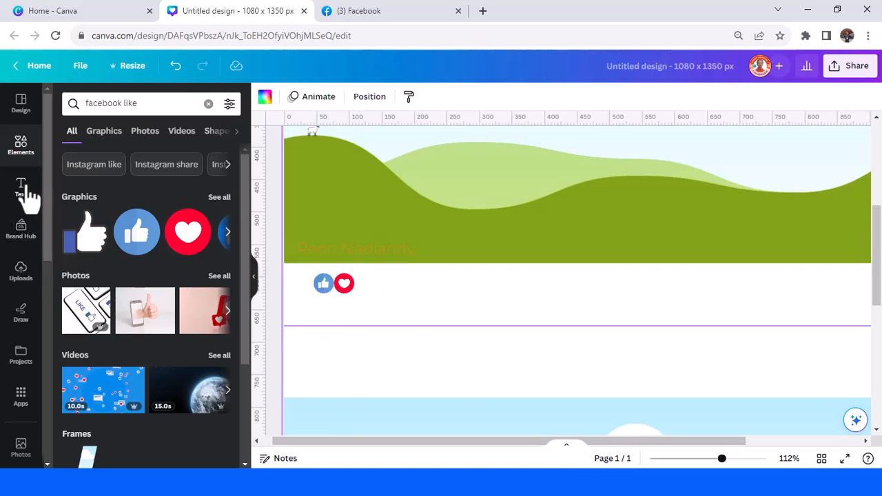
Step: Place an '18.8k' reaction count in Antic font beside the like and heart icons
left_click(21, 187)
type("18.8k")
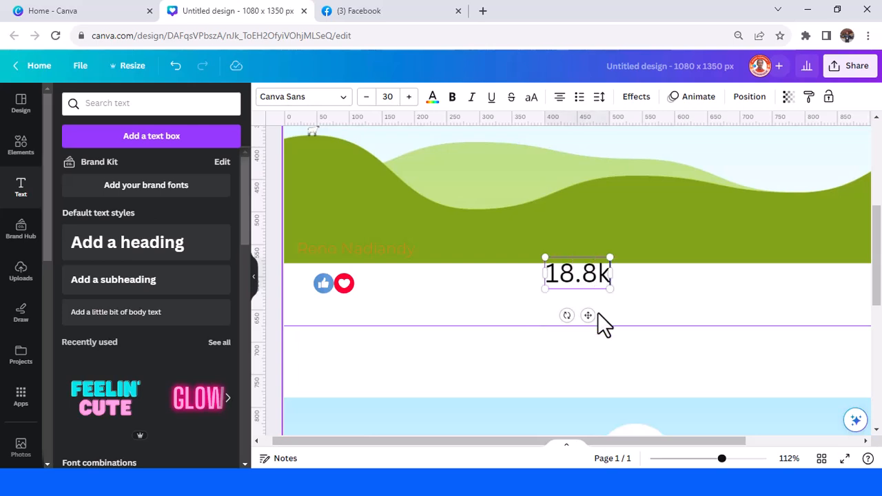
left_click_drag(578, 273, 390, 279)
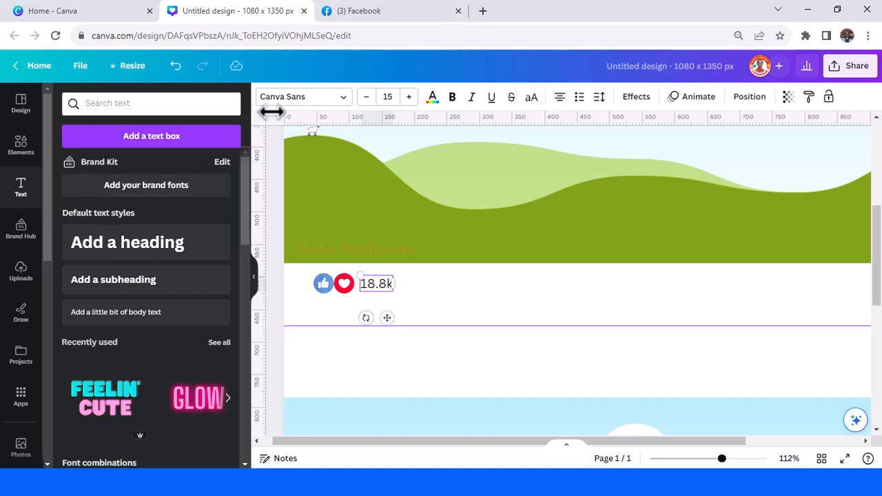
left_click(300, 96)
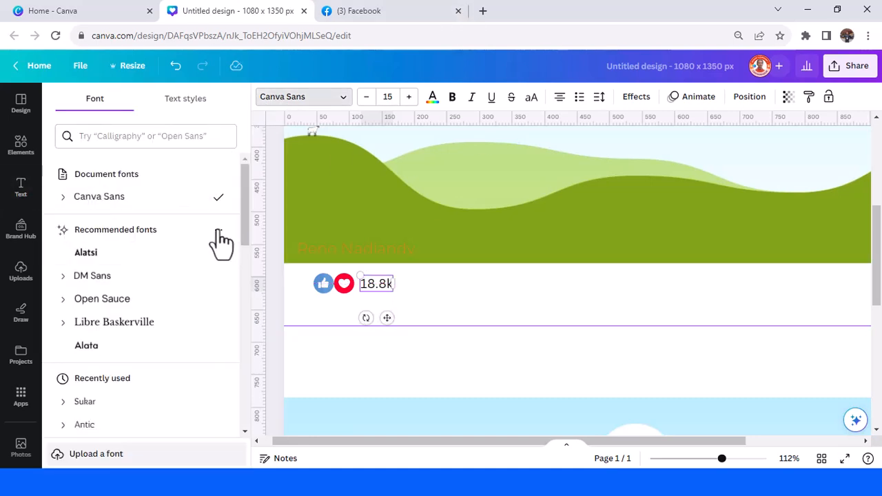
scroll("down", 3)
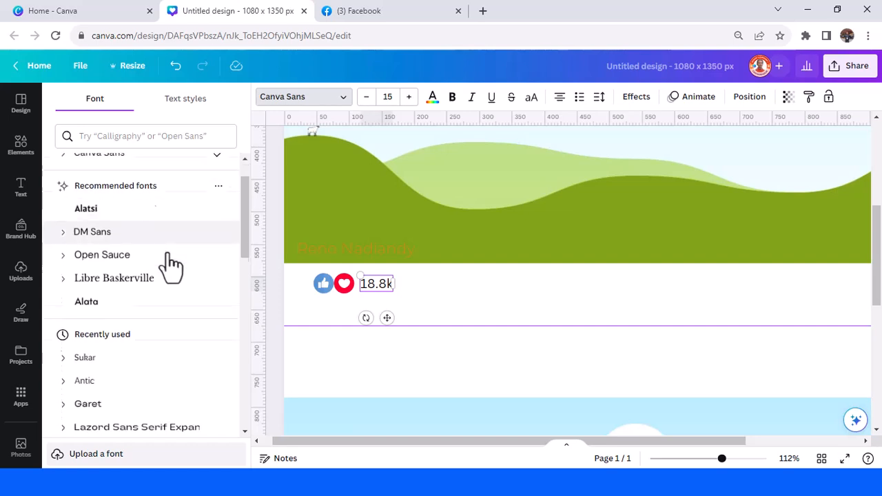
left_click(84, 295)
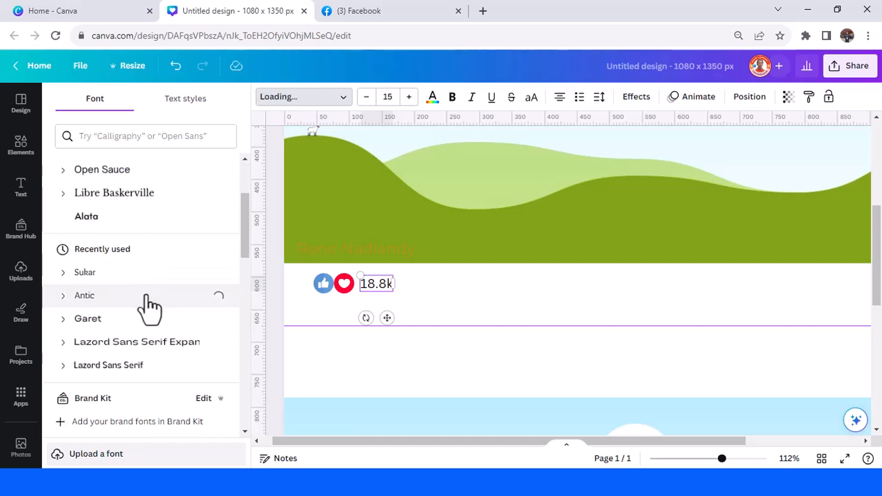
left_click(84, 295)
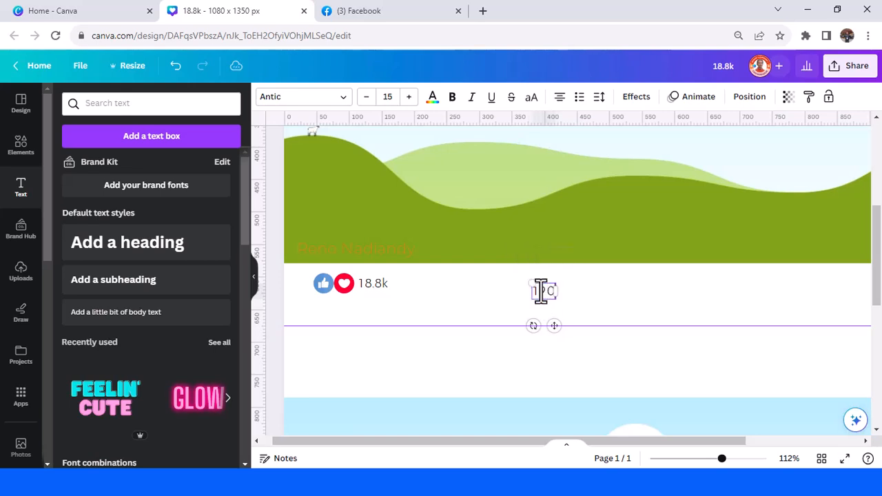
Step: Enter '190 comments 111 shares' as the text at the right end of the post bar
type("190 comment")
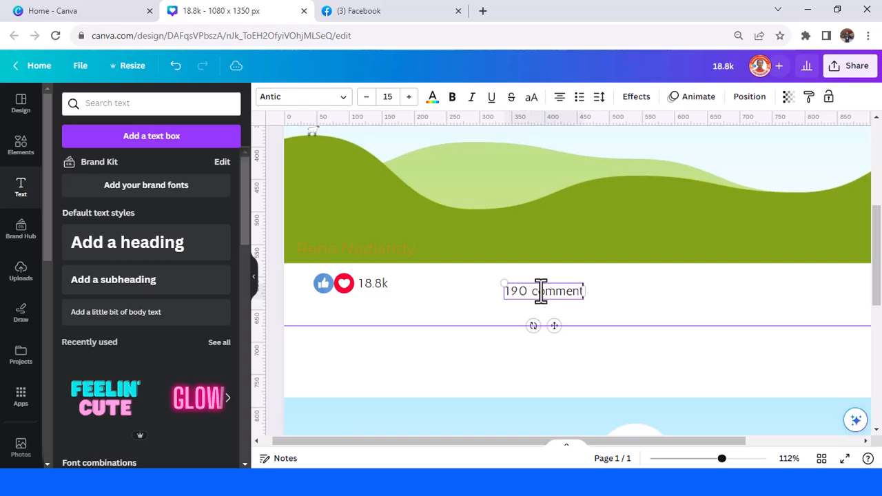
type("s")
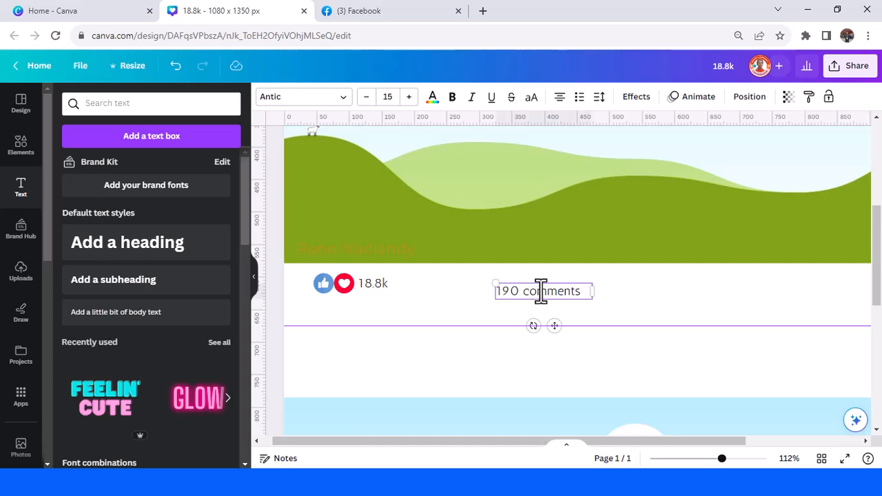
type("111")
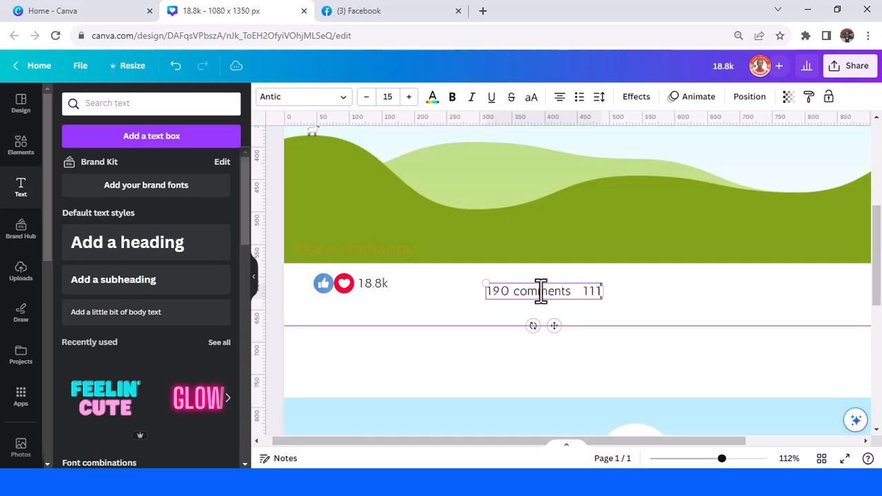
type("shares")
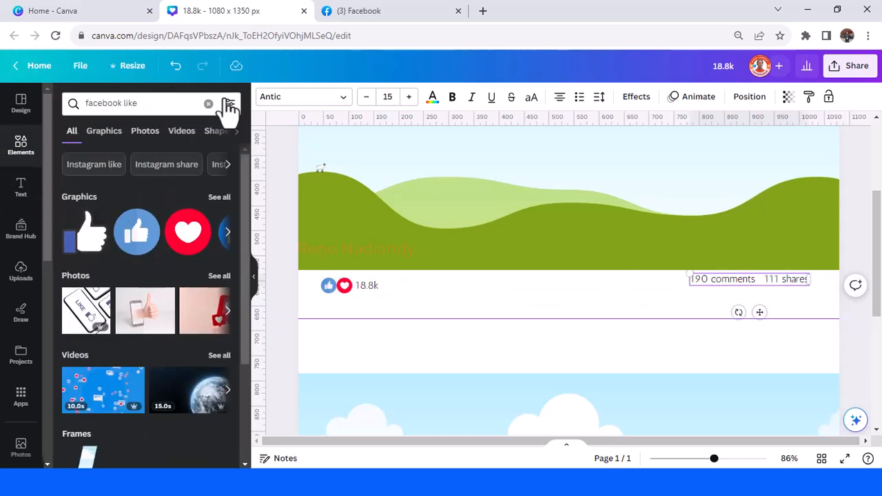
Step: Add a grey circle of about 31 × 31 px after the '111 shares' text
left_click(209, 102)
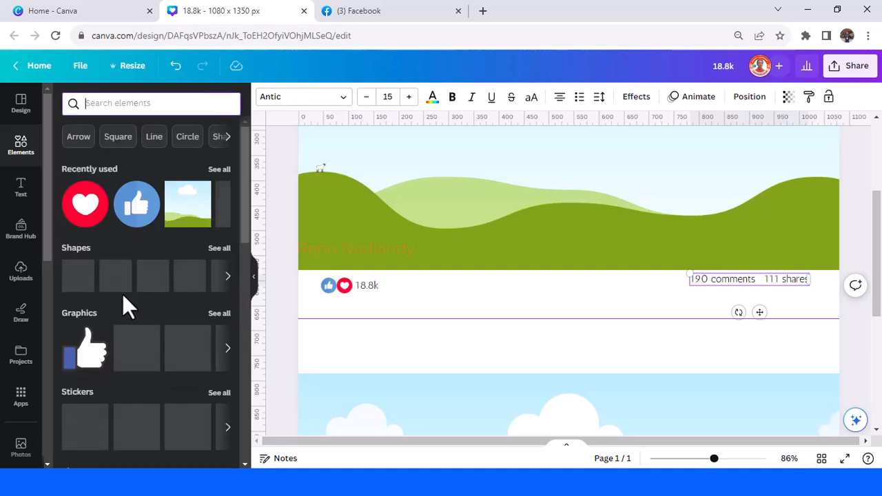
left_click(115, 276)
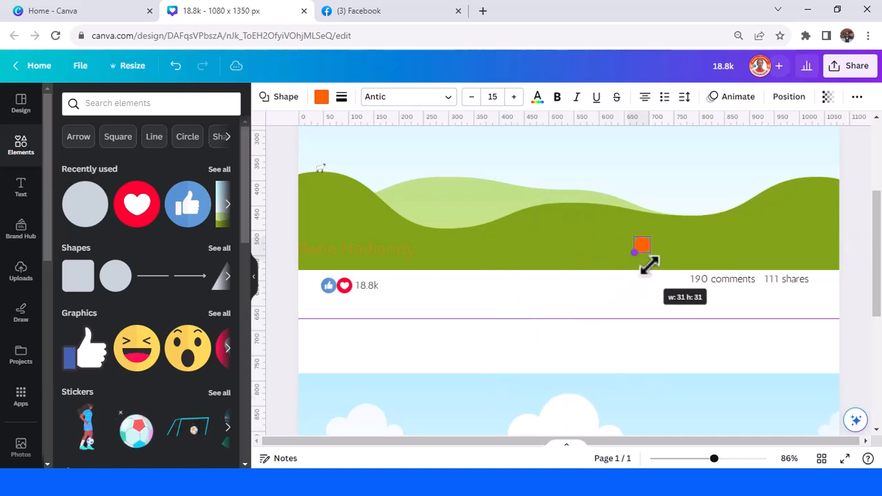
left_click_drag(647, 267, 644, 264)
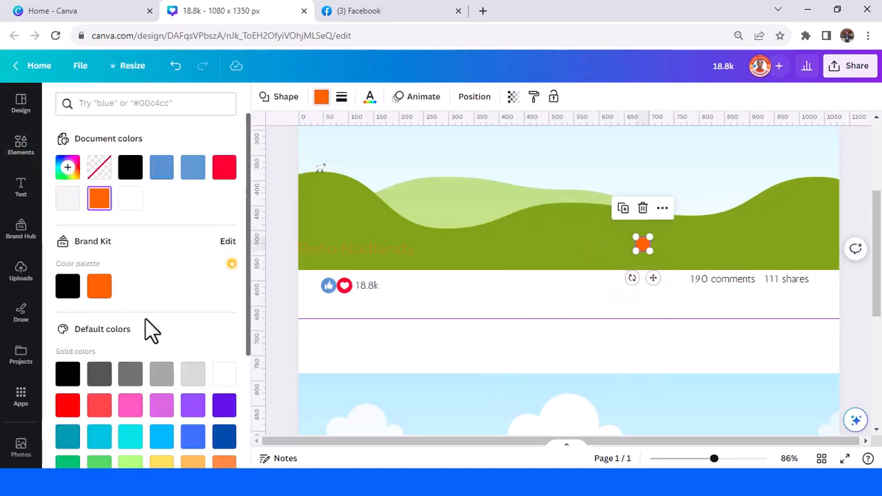
left_click(161, 374)
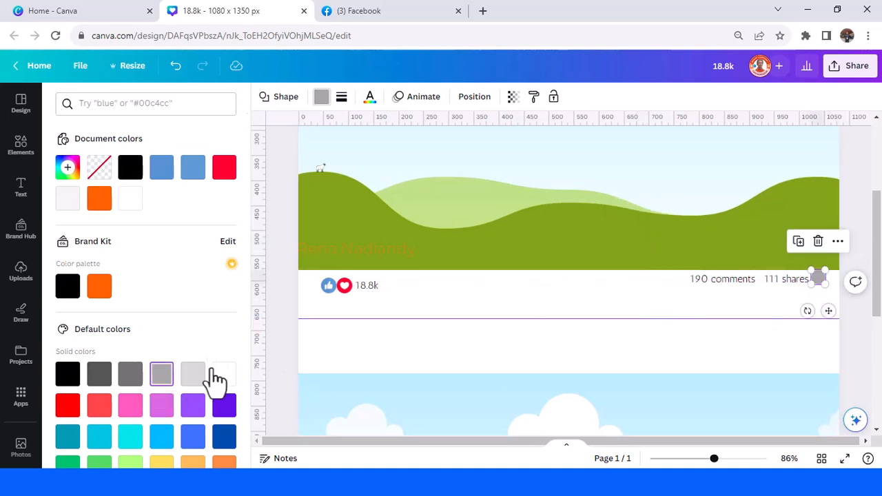
Step: Lighten the circle's grey, add a downward triangle beside it, and group the reaction icons with 18.8k
left_click(20, 145)
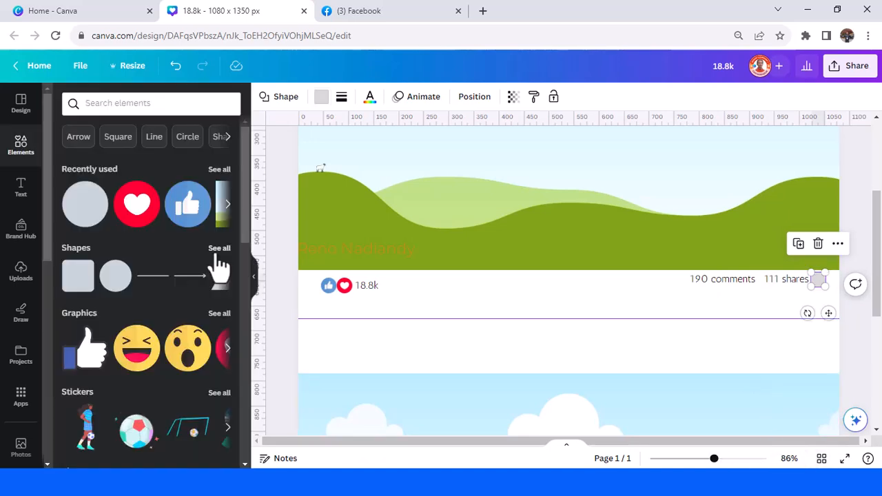
left_click(219, 247)
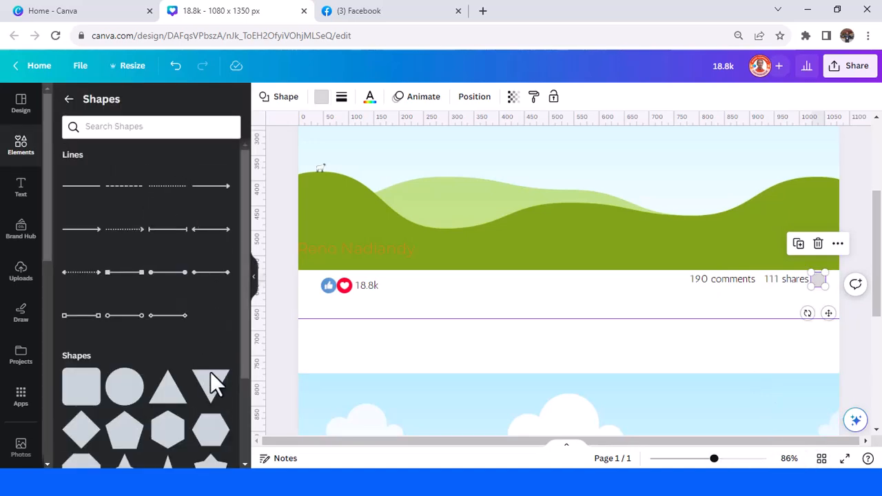
left_click(321, 96)
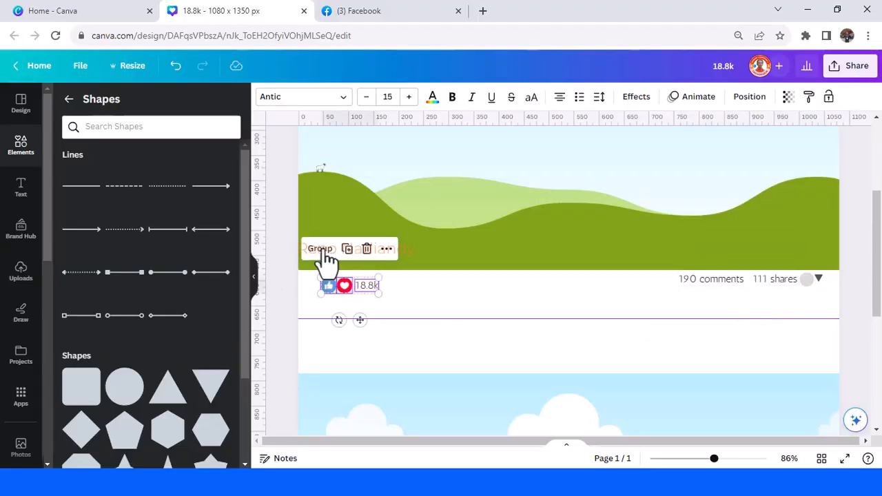
left_click(319, 249)
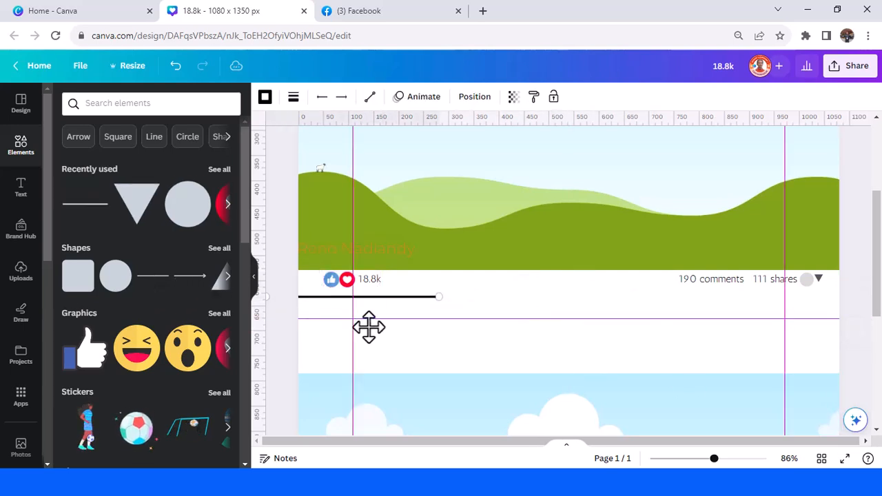
Step: Stretch a line across the full post bar under the reactions, set weight 2 and grey colour
left_click(369, 296)
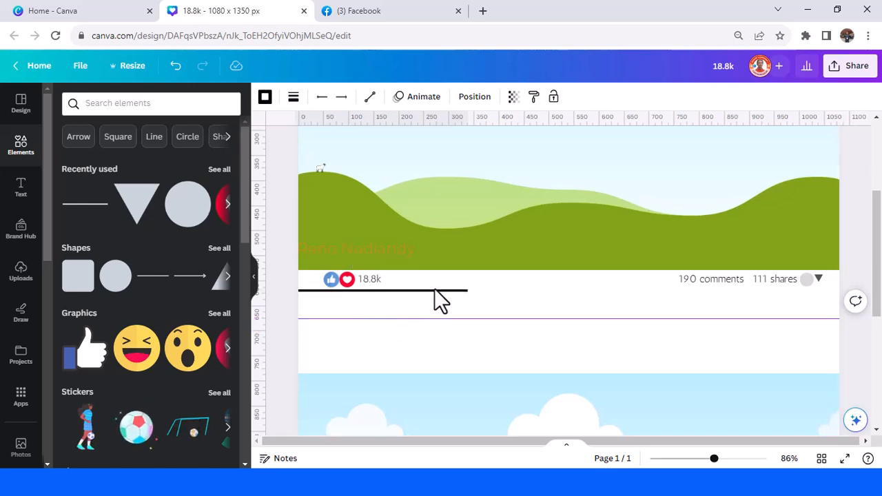
left_click_drag(466, 289, 822, 297)
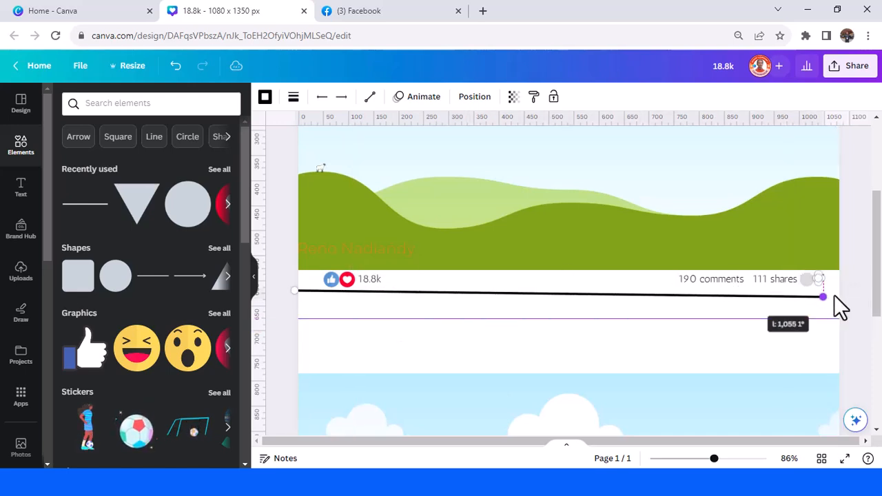
left_click(292, 96)
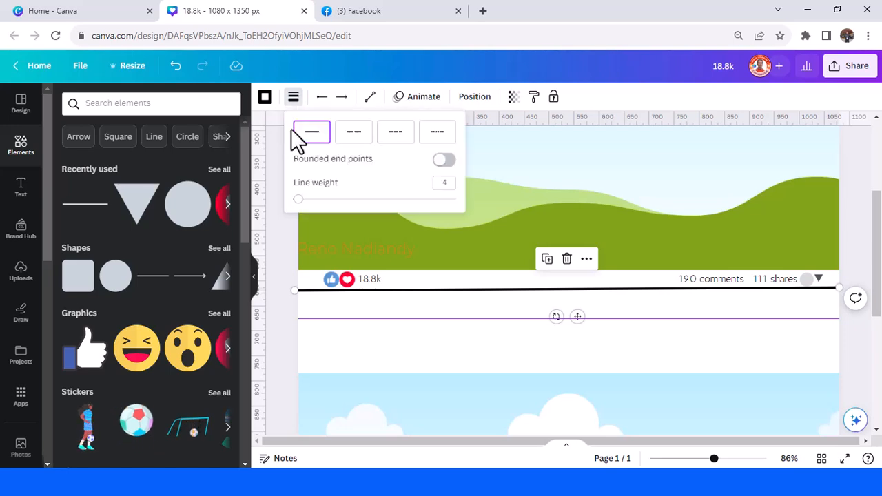
left_click(443, 183)
type("2")
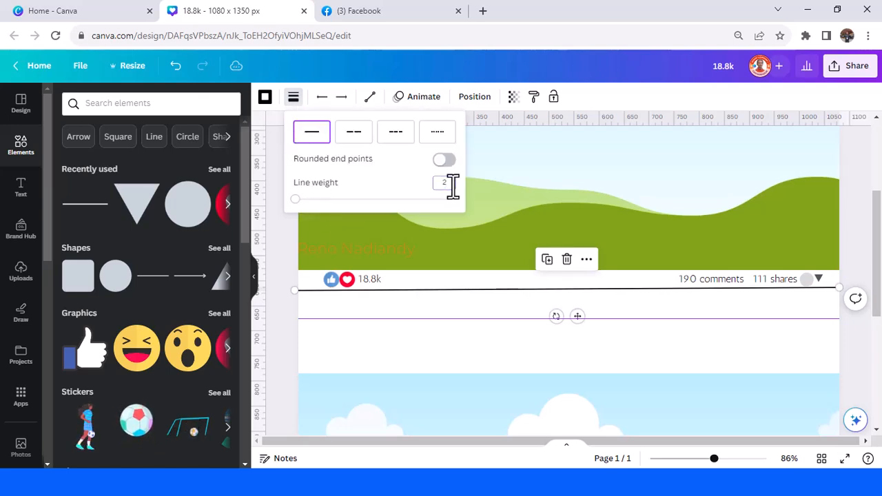
left_click(265, 96)
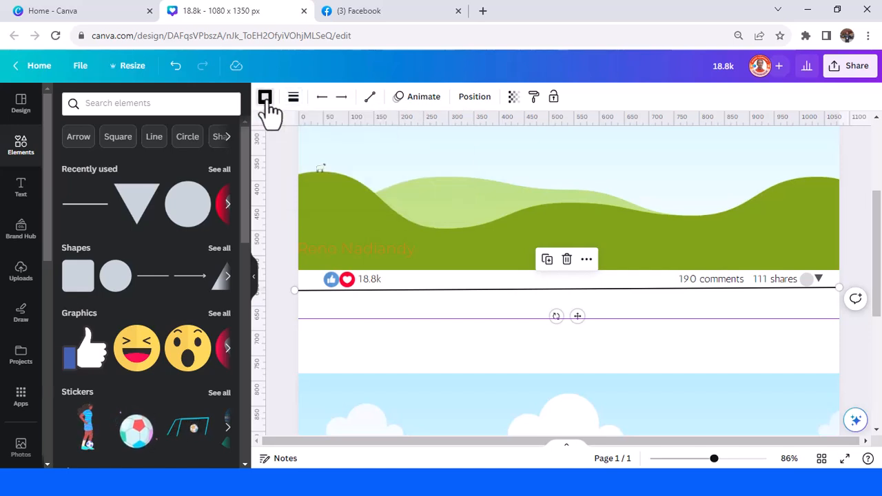
left_click(265, 97)
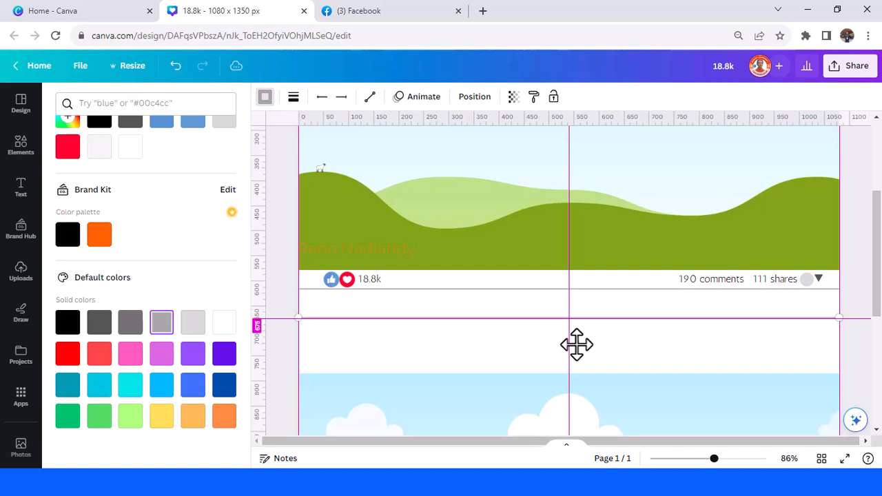
Step: Check the reference ad, then adjust the lower divider line's thickness to match
left_click(361, 10)
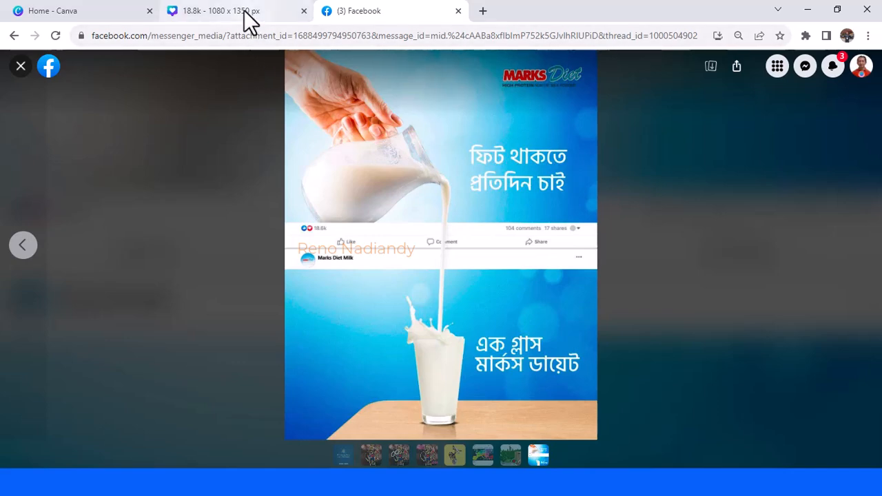
left_click(221, 10)
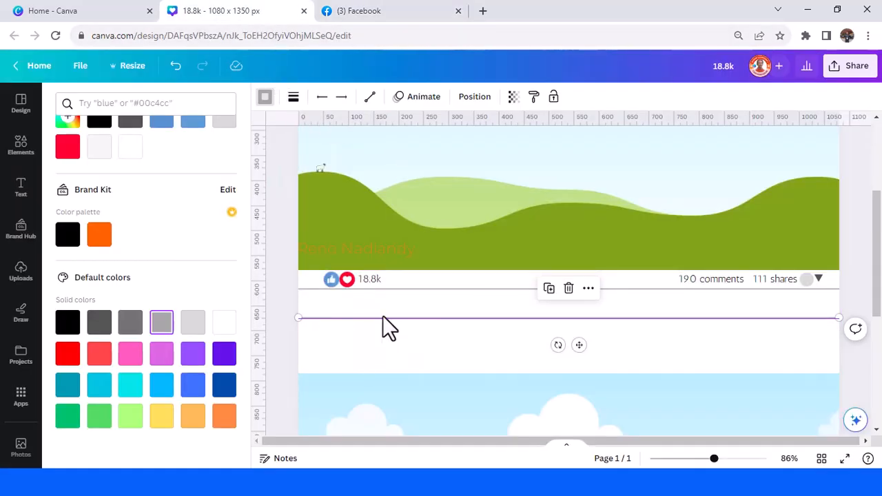
left_click(293, 96)
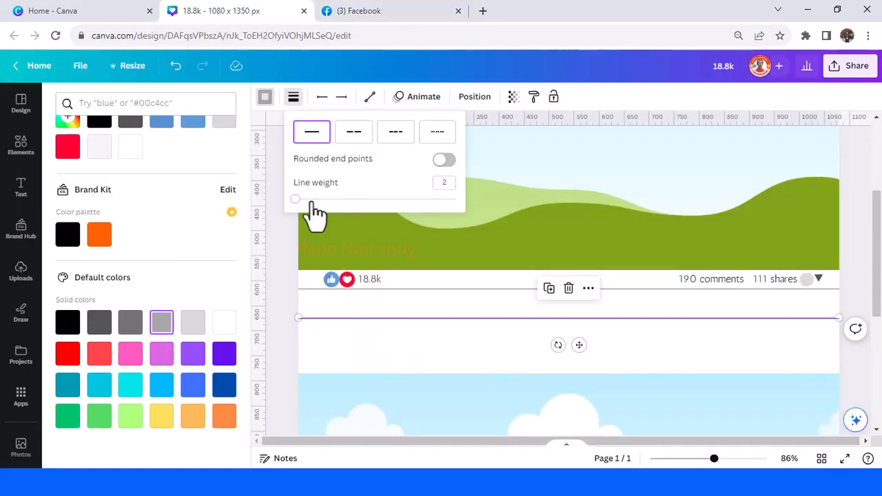
left_click(443, 182)
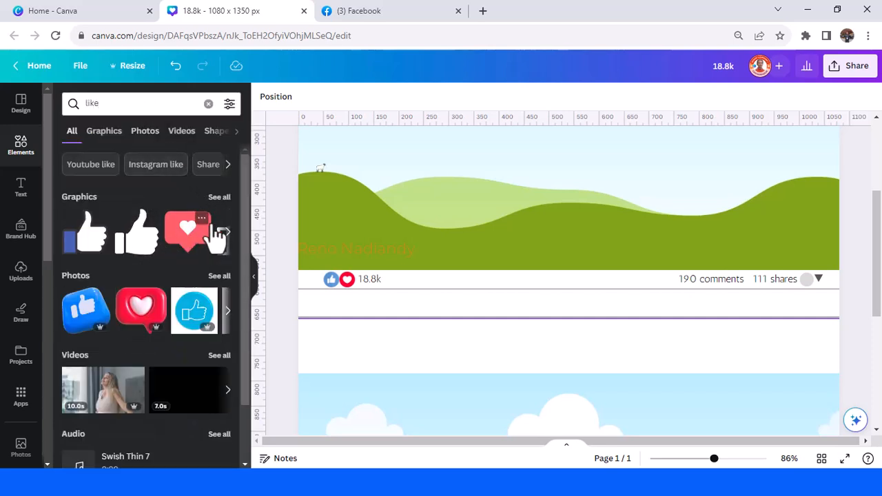
Step: Place an outline thumbs-up graphic from the 'like' results into the lower bar
left_click(103, 130)
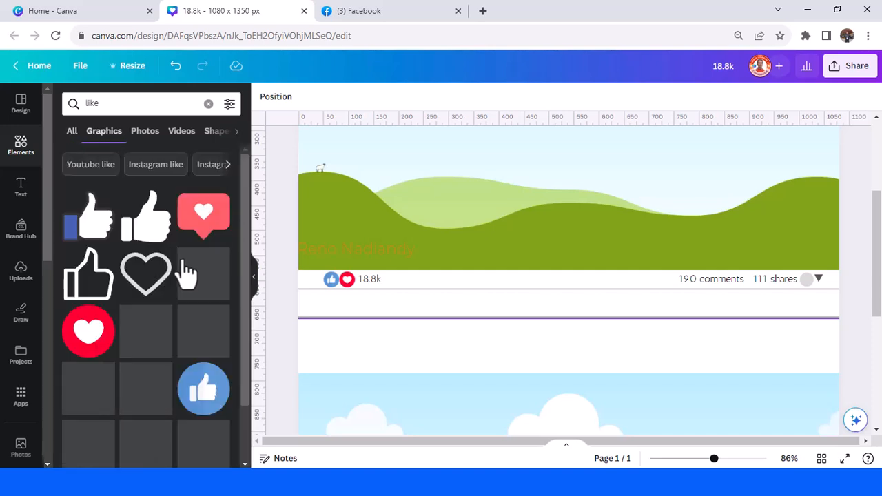
scroll("down", 3)
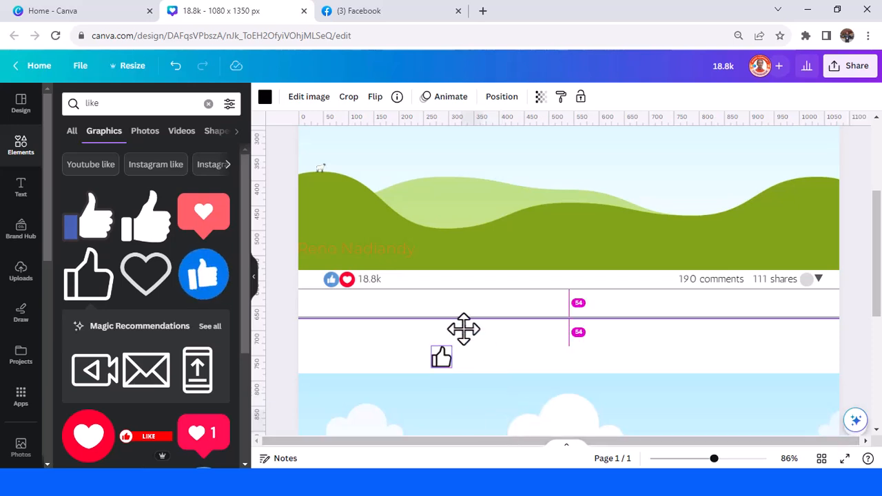
left_click_drag(440, 357, 371, 305)
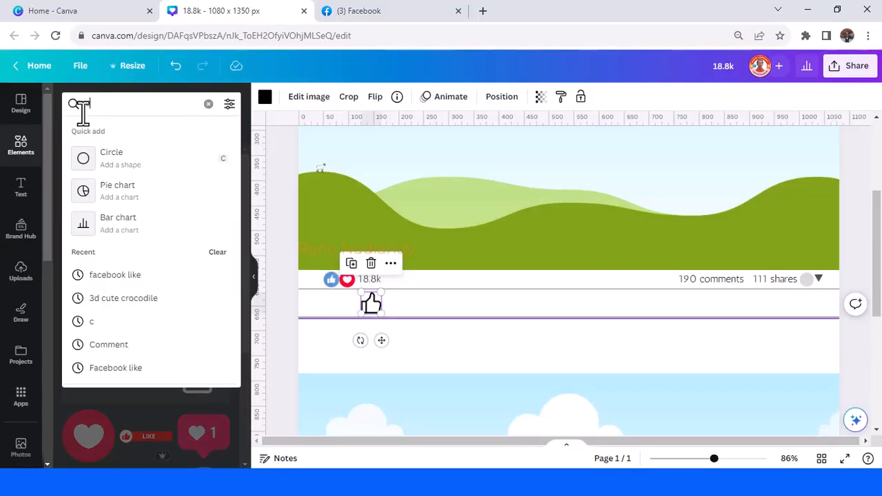
Step: Add an outline comment icon in the middle of the bar and search for a share arrow
type("comment")
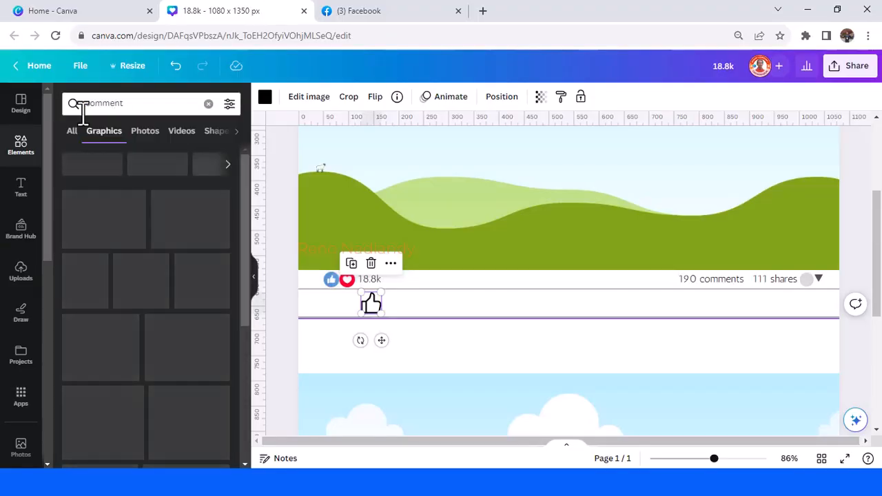
type("comment")
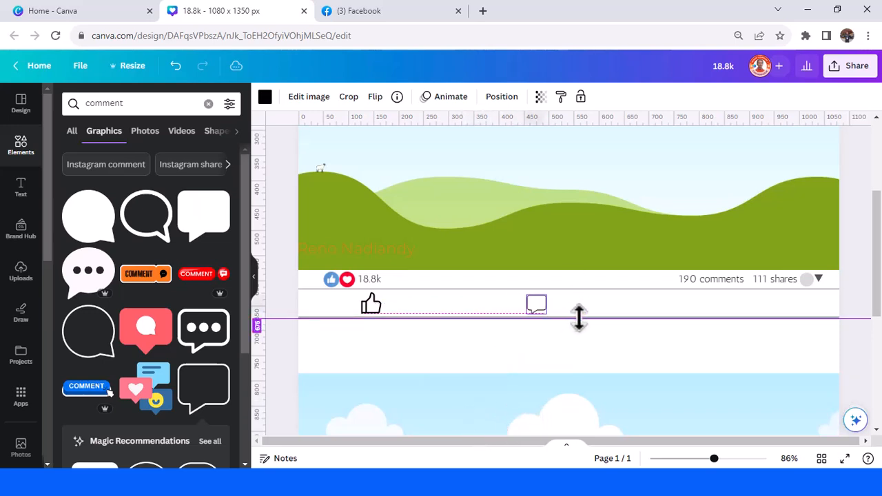
left_click_drag(536, 304, 568, 304)
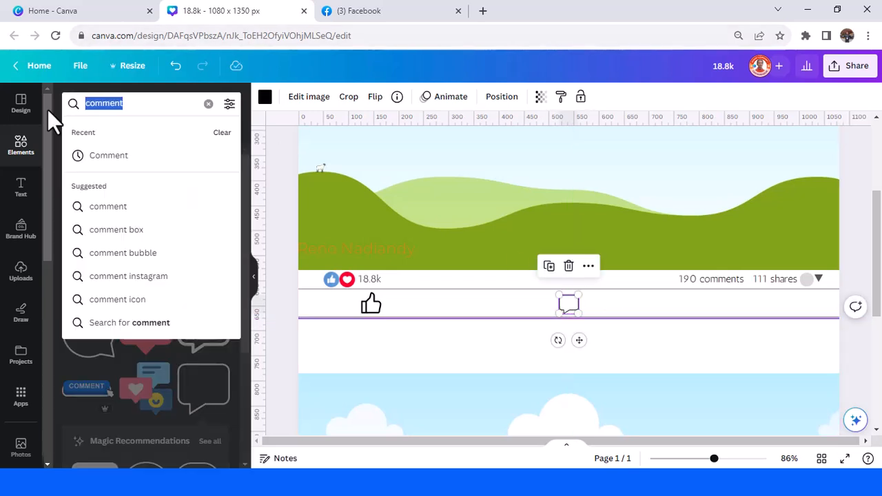
type("share")
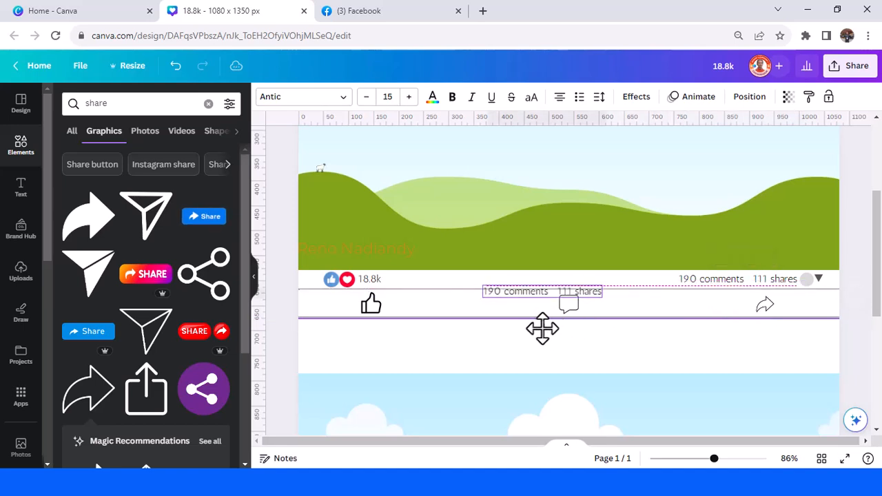
Step: Retype the copied stats text as the 'Like' label and the next copy as 'Comment'
left_click_drag(542, 290, 454, 305)
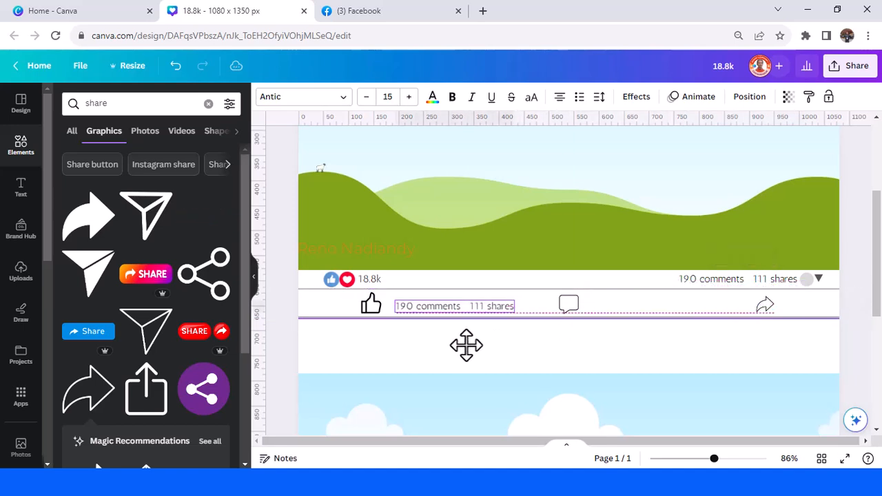
left_click(441, 306)
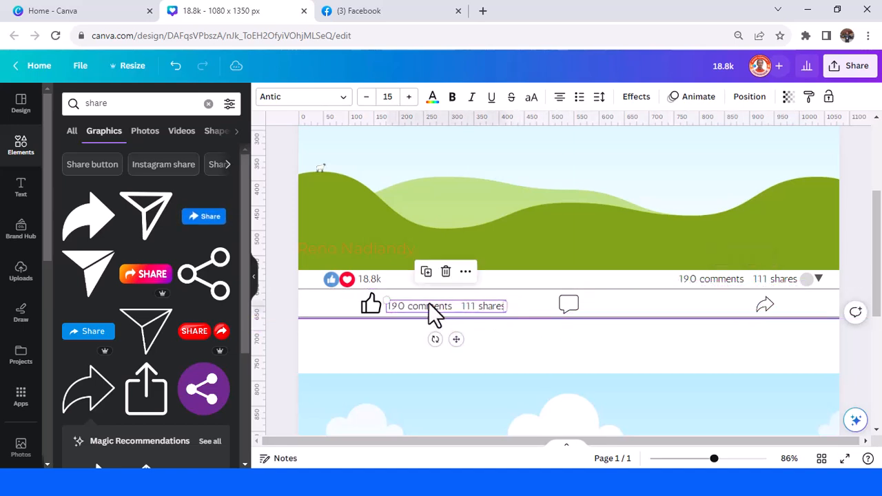
triple_click(445, 306)
type("Like")
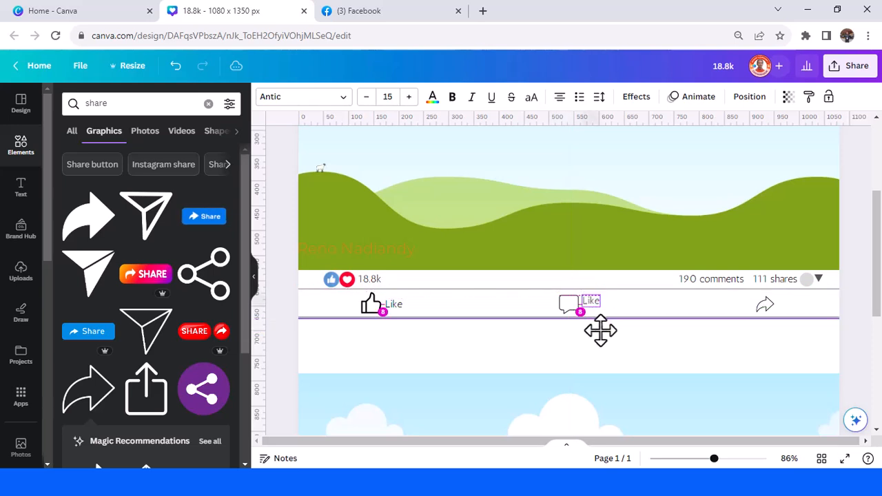
left_click(591, 304)
type("Comment")
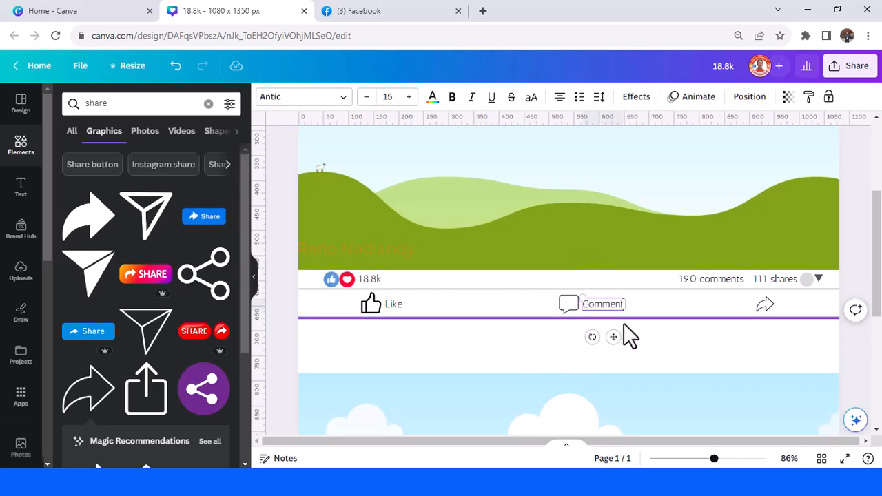
Step: Label the share arrow 'Share', group it with its icon, and centre the Comment pair between Like and Share
left_click(603, 317)
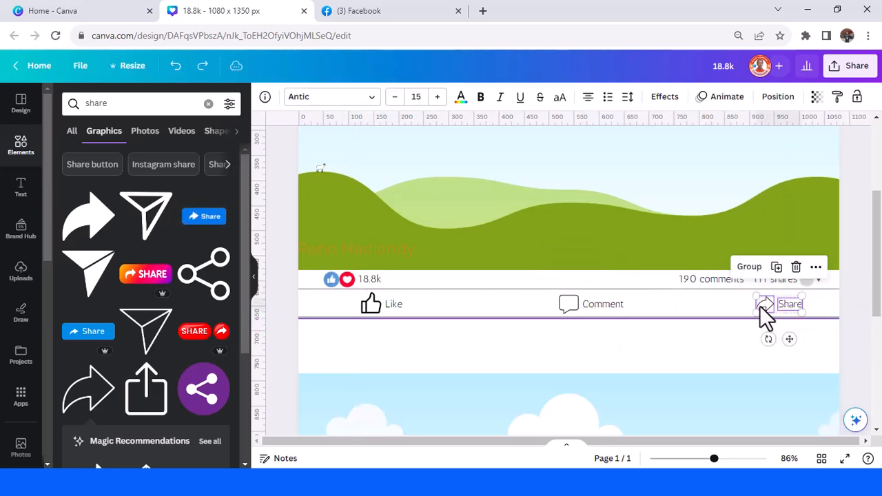
left_click(602, 304)
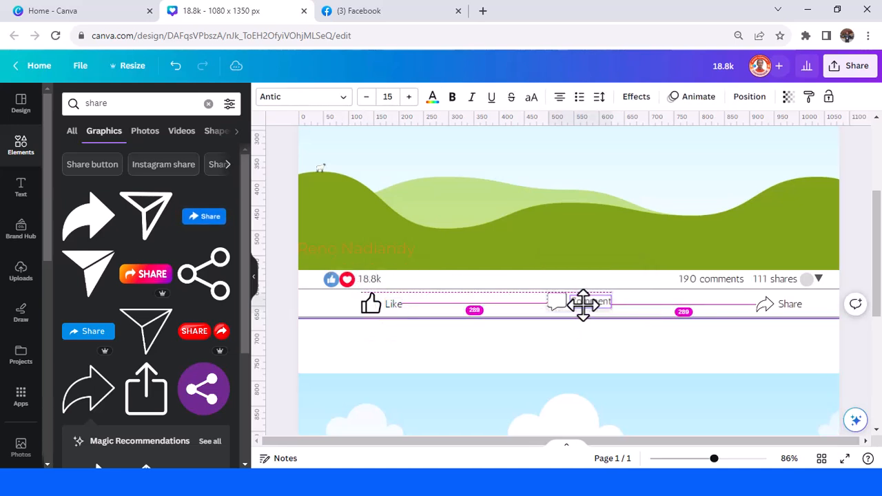
left_click_drag(584, 305, 570, 311)
type("frame")
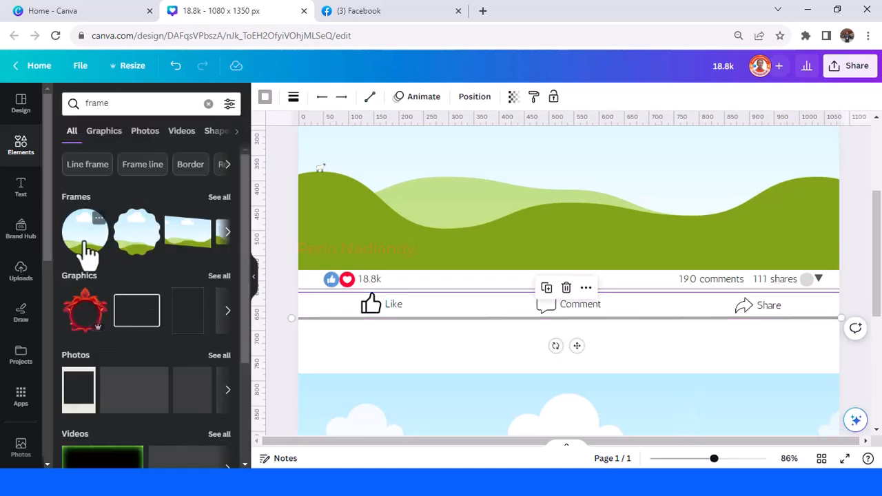
Step: Fill a circular frame with a 'man photo' result and shrink it under the post bar
left_click(85, 233)
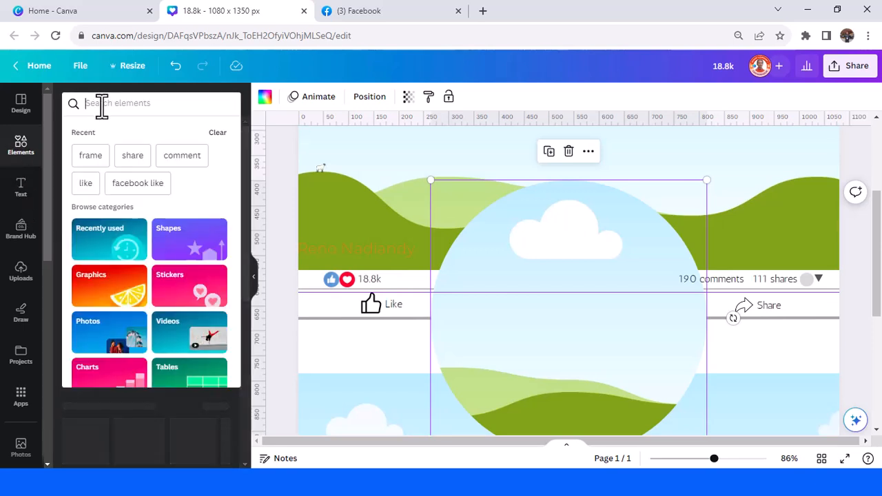
type("man photo")
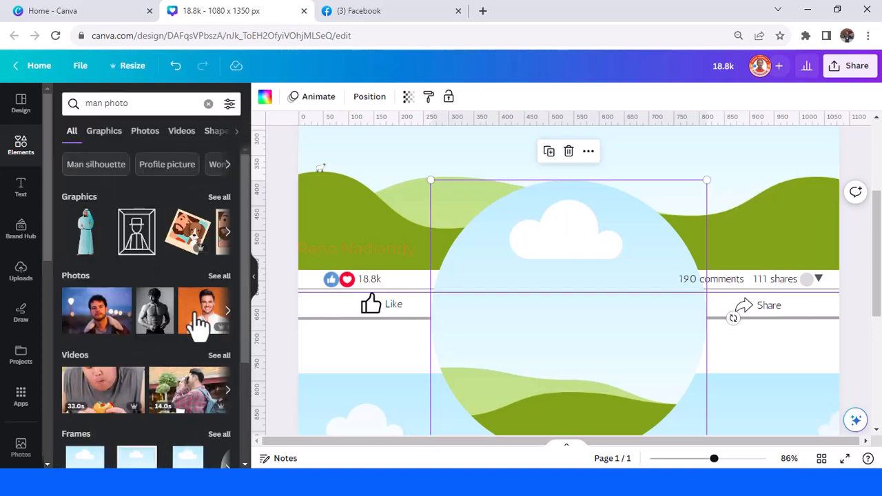
left_click(204, 310)
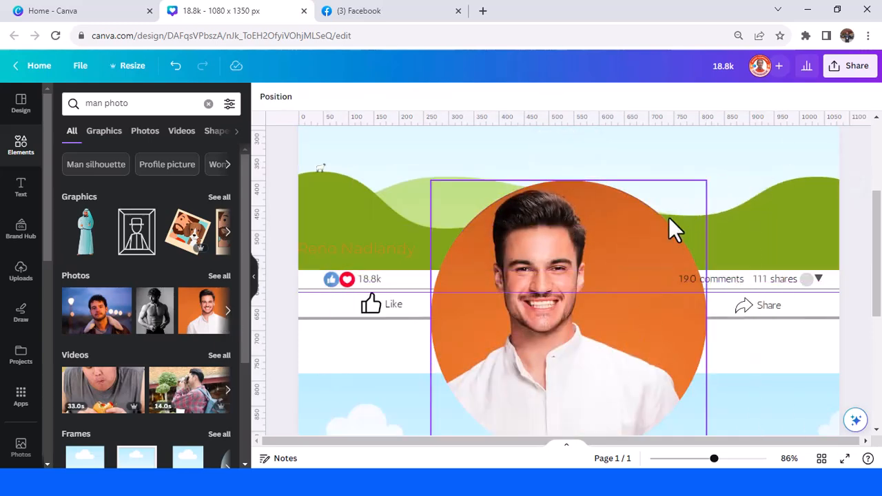
left_click_drag(706, 434, 524, 407)
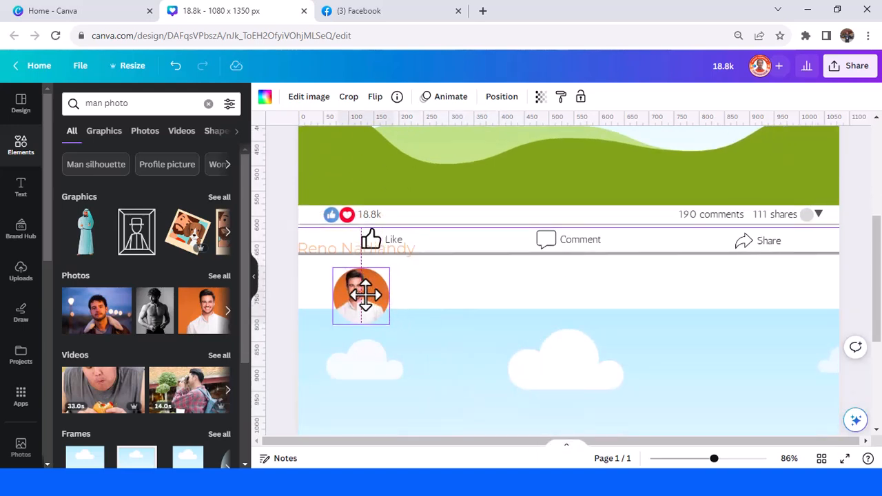
Step: Retype duplicated text boxes as the name 'Bryan' and the timestamp '3 d' beside the photo
scroll("down", 3)
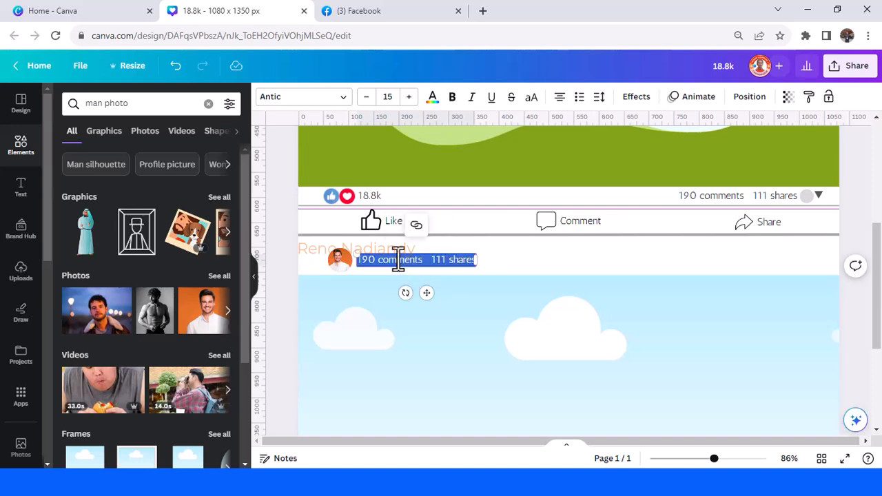
type("Bryan A")
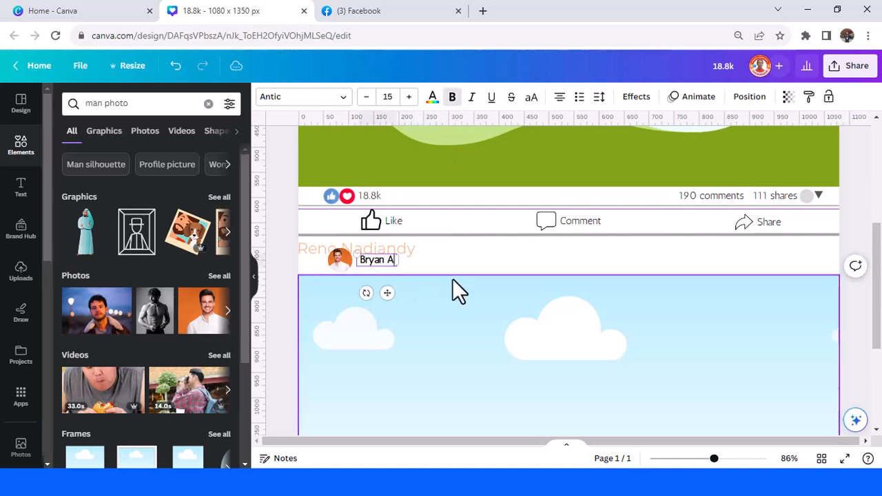
type("3 d")
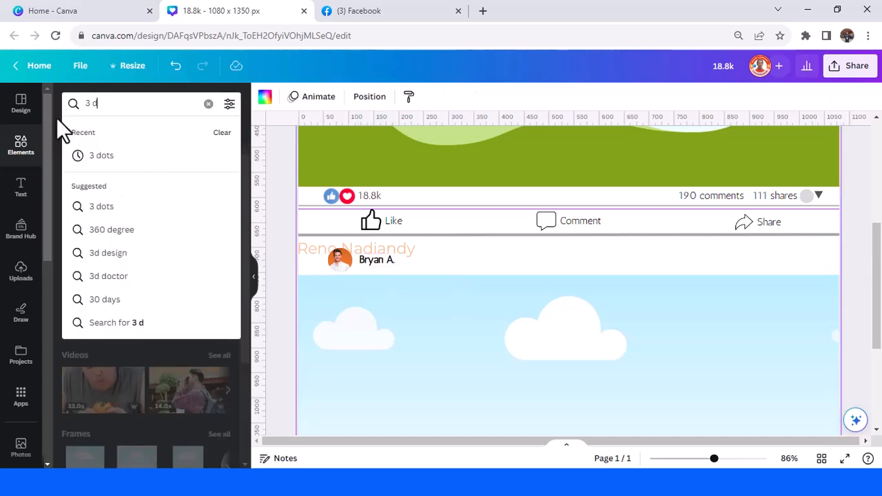
Step: Add a '3 dots' graphic after the name and drop the recently used coffee photo onto the top section
left_click(101, 155)
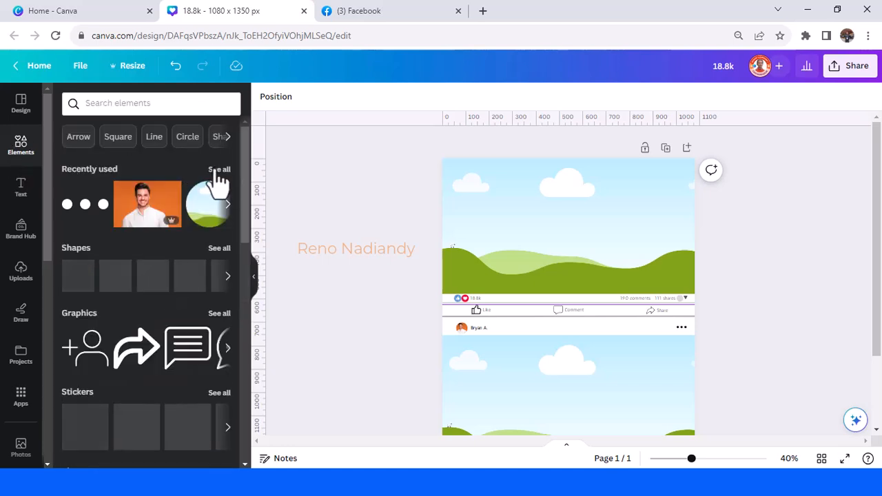
left_click(219, 169)
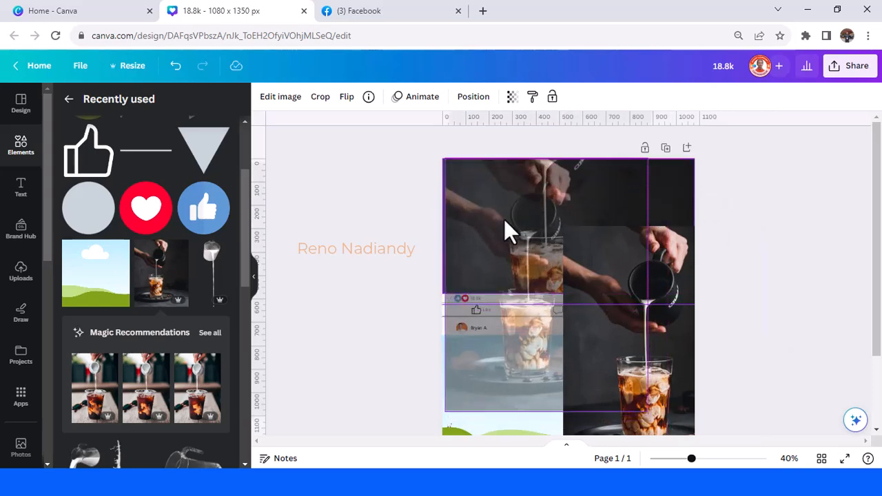
Step: Reframe the top coffee photo to show the pouring pitcher and the bottom one to show the glass
left_click(320, 96)
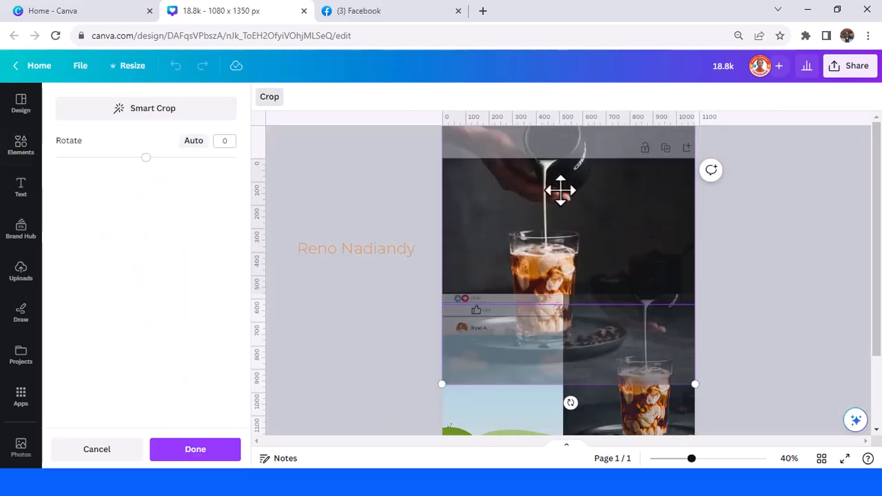
left_click_drag(561, 190, 561, 286)
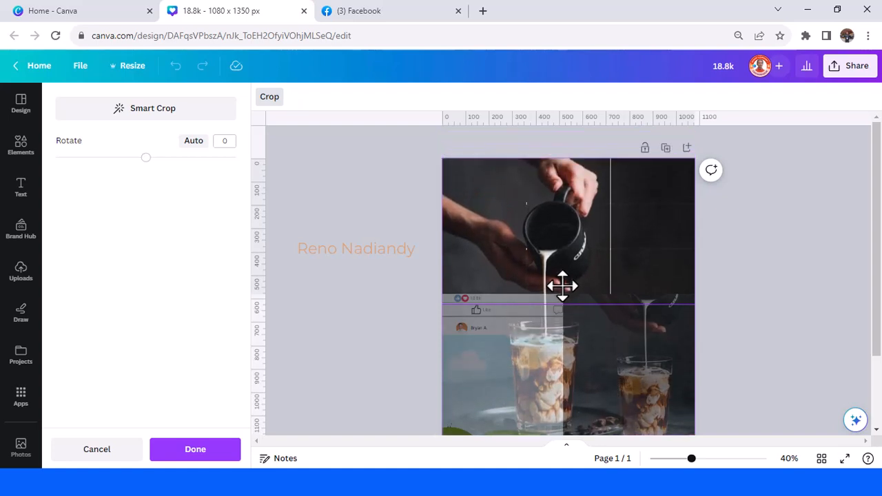
mouse_move(563, 290)
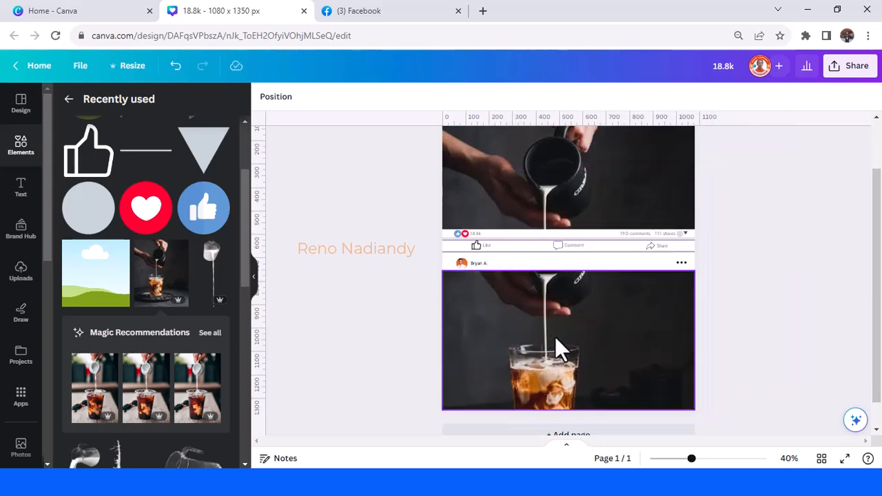
double_click(558, 341)
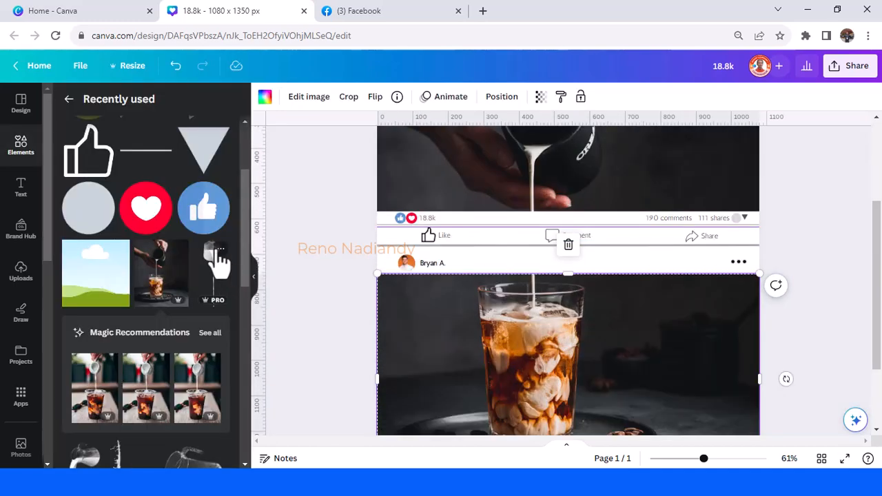
Step: Place the milk stream graphic over the post bar, undoing the photo swap, and stretch it down into the glass
left_click(219, 269)
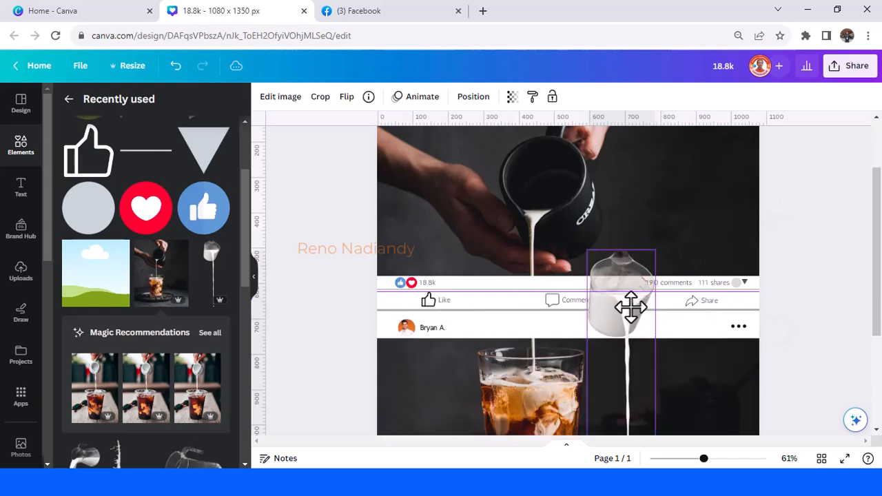
left_click_drag(630, 307, 644, 337)
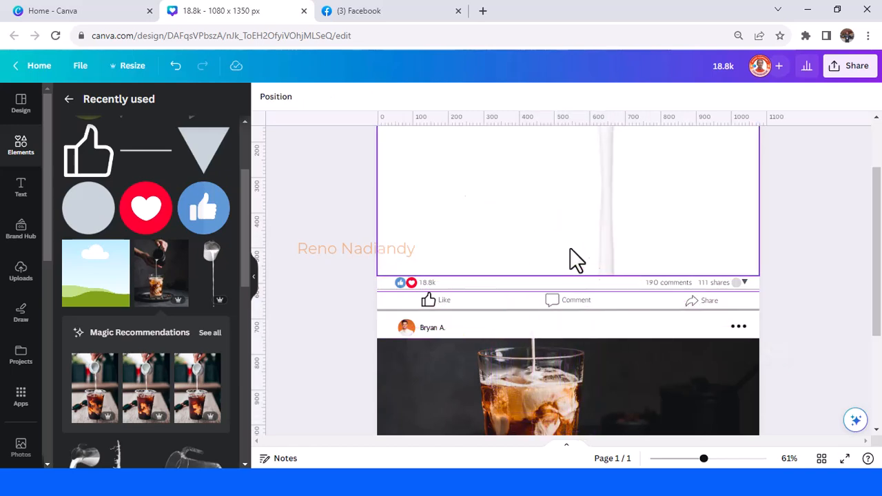
left_click(175, 66)
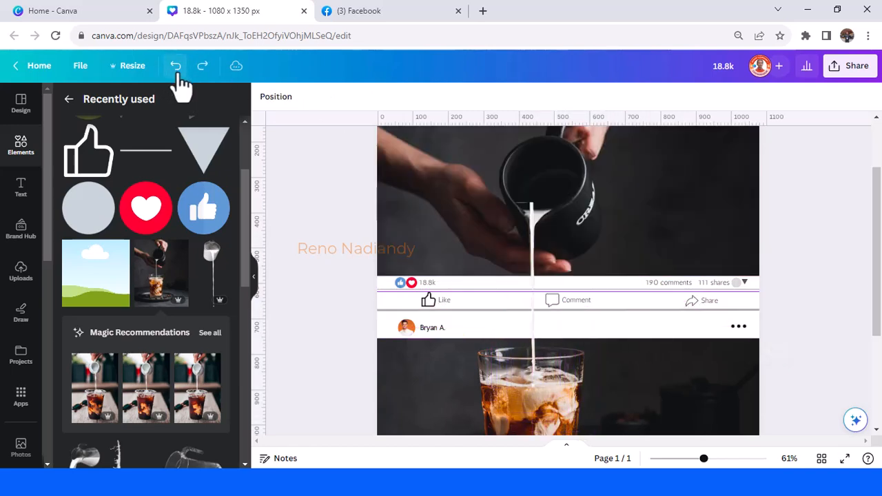
left_click(176, 65)
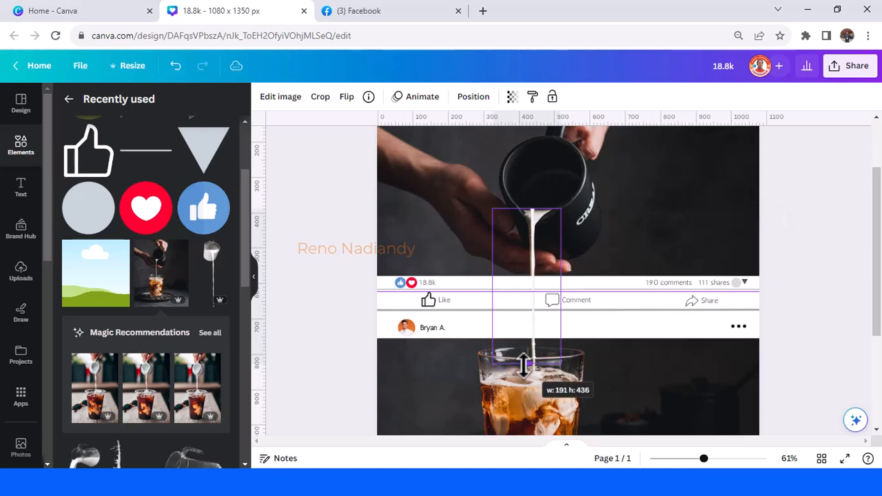
left_click_drag(524, 362, 523, 220)
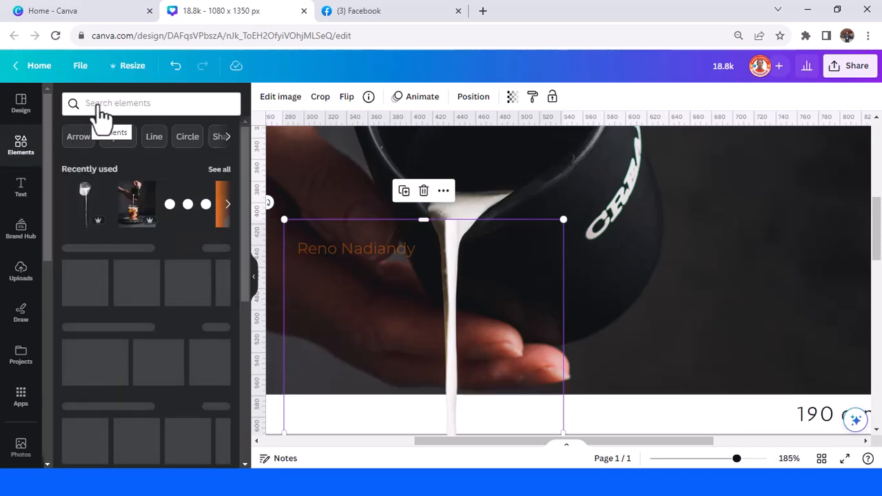
Step: Search the element library for 'white blur' and browse the graphic results
left_click(150, 102)
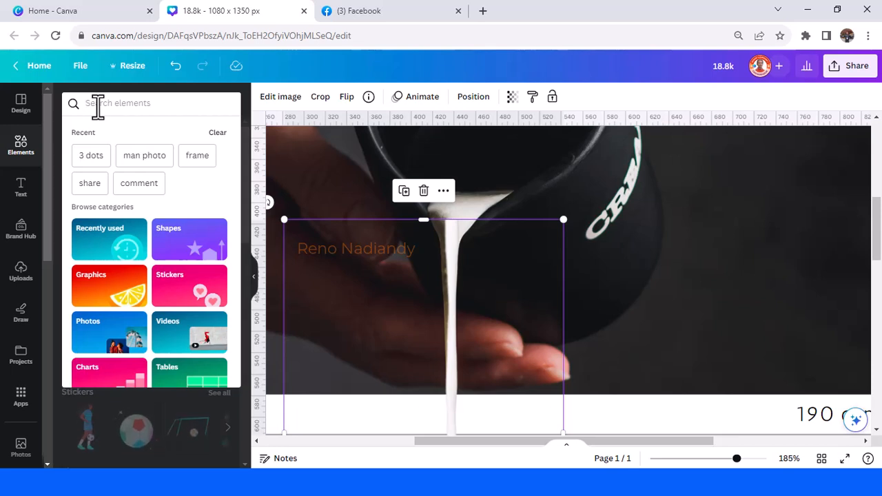
type("w")
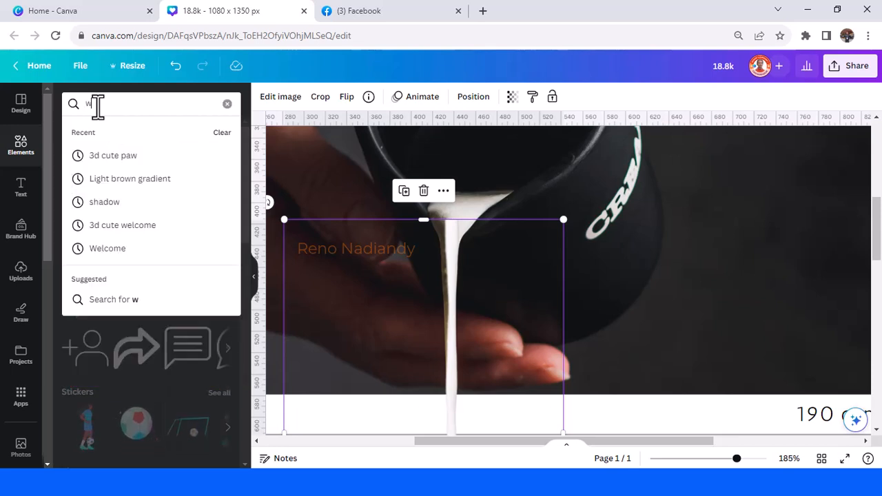
type("white blur")
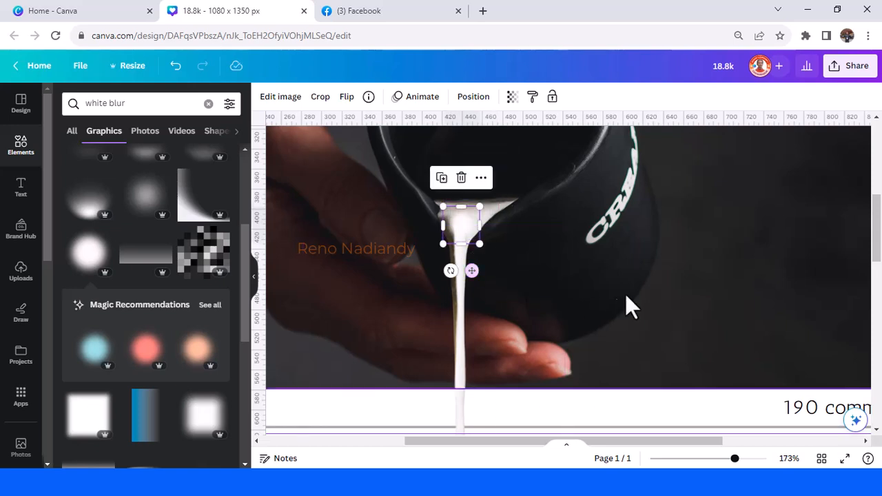
scroll("down", 3)
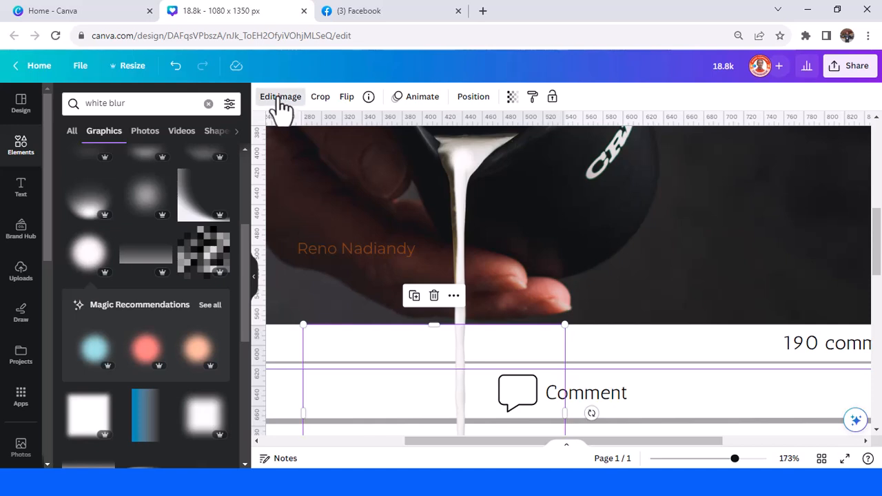
Step: Add a Drop shadow effect to the milk stream and bring up its settings
left_click(280, 97)
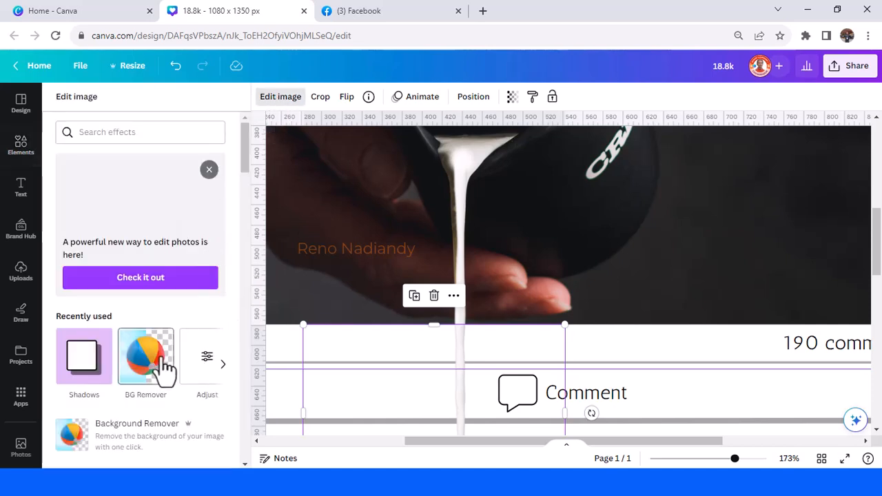
left_click(84, 355)
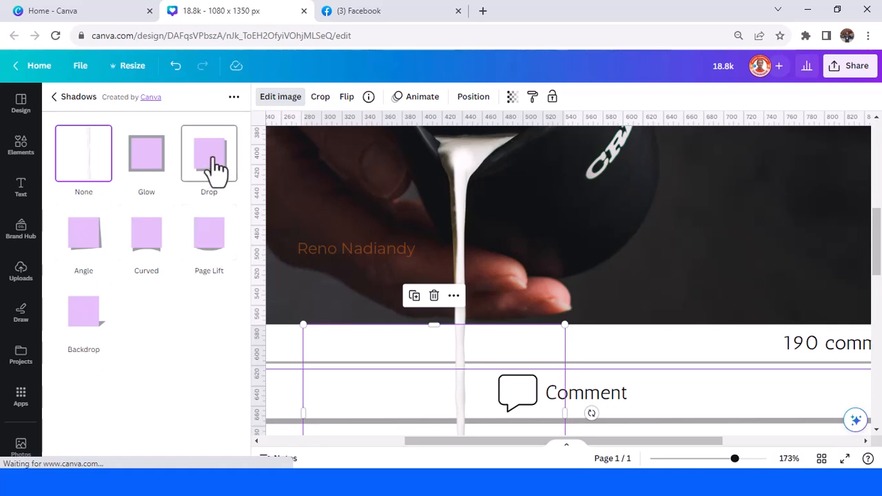
left_click(209, 153)
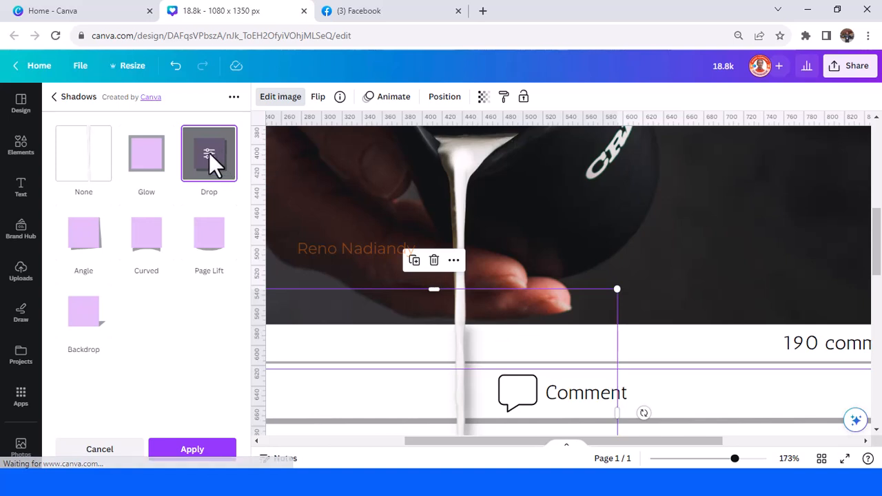
left_click(209, 153)
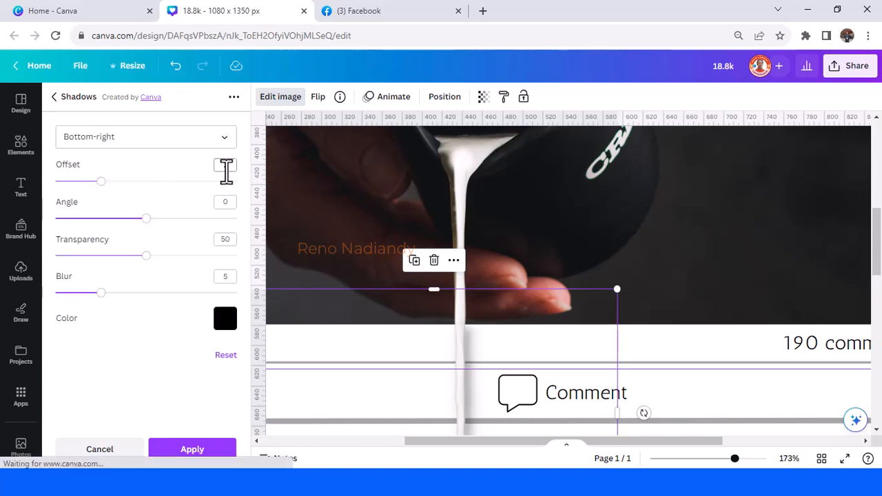
Step: Cast the shadow to the Right and raise its offset to 4
left_click(145, 137)
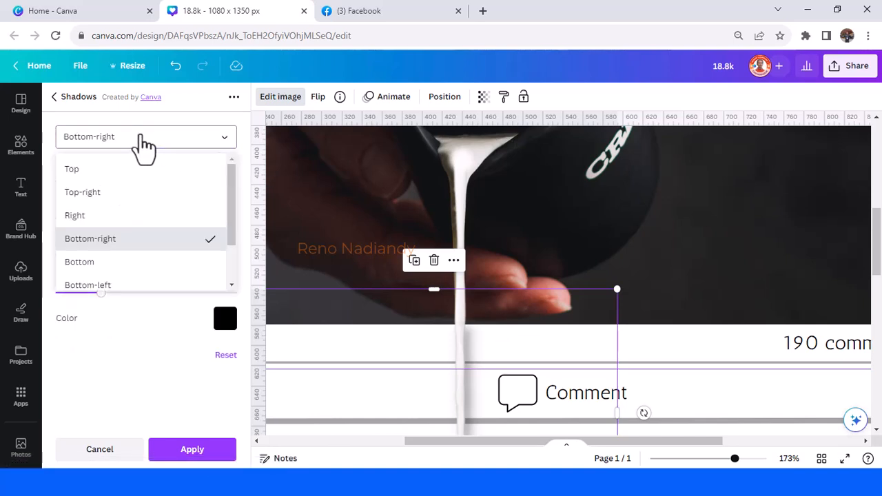
left_click(74, 214)
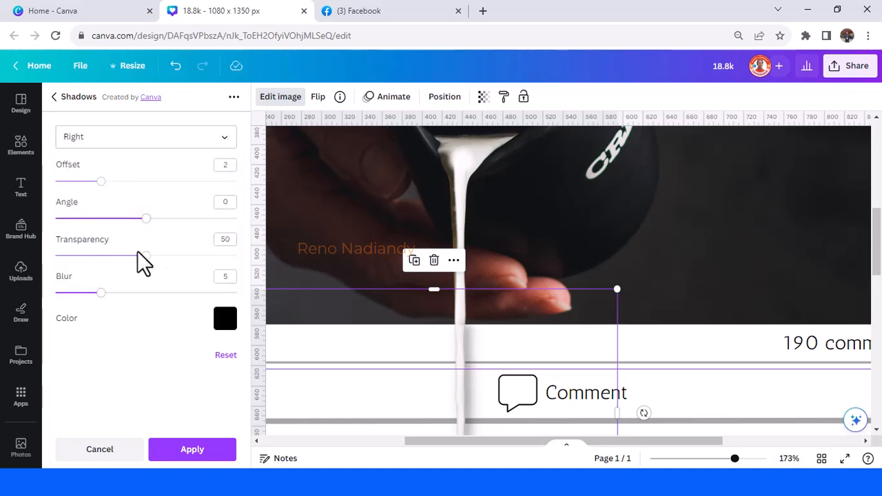
left_click_drag(101, 181, 124, 181)
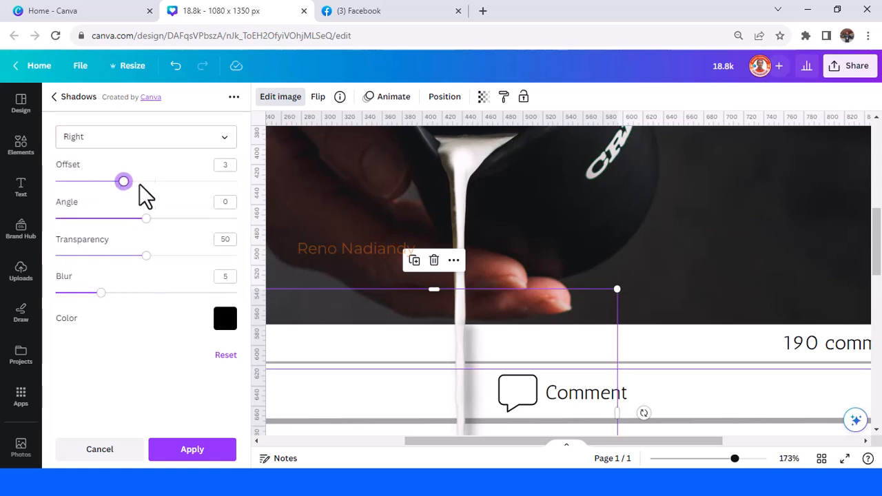
left_click_drag(123, 181, 146, 181)
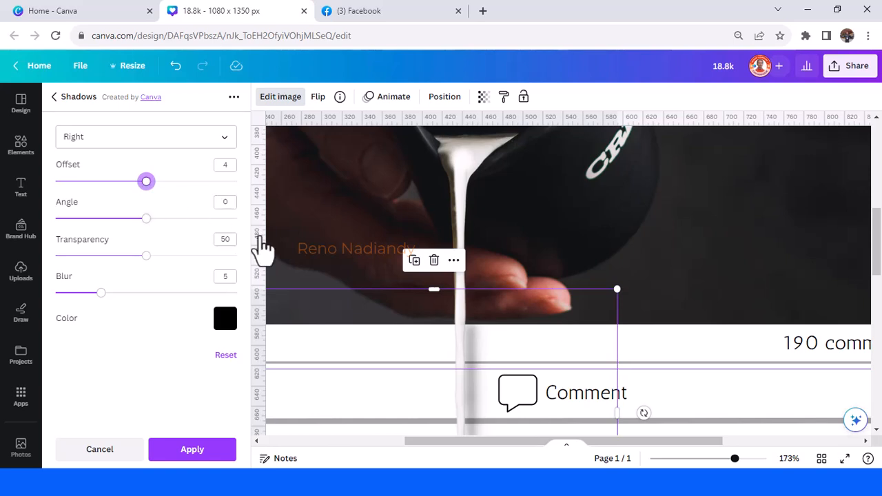
scroll("down", 3)
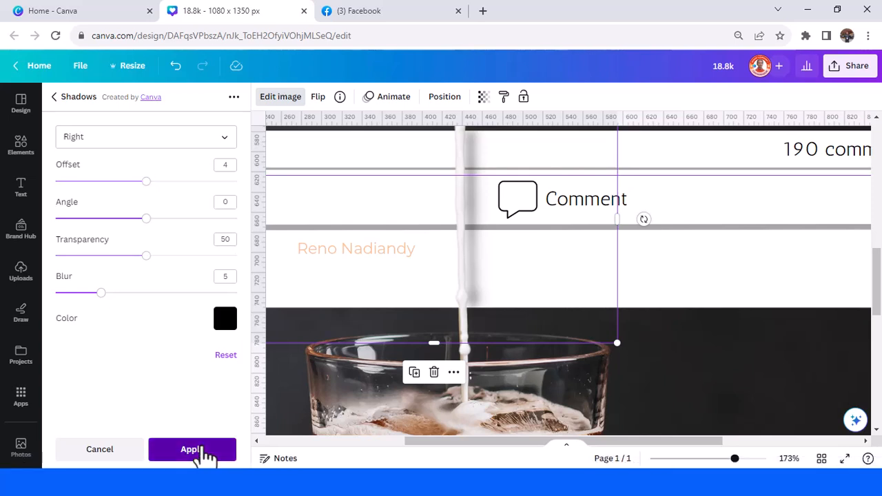
Step: Apply the shadow, then return to the Facebook page and start a reply in the Messenger chat
left_click(192, 448)
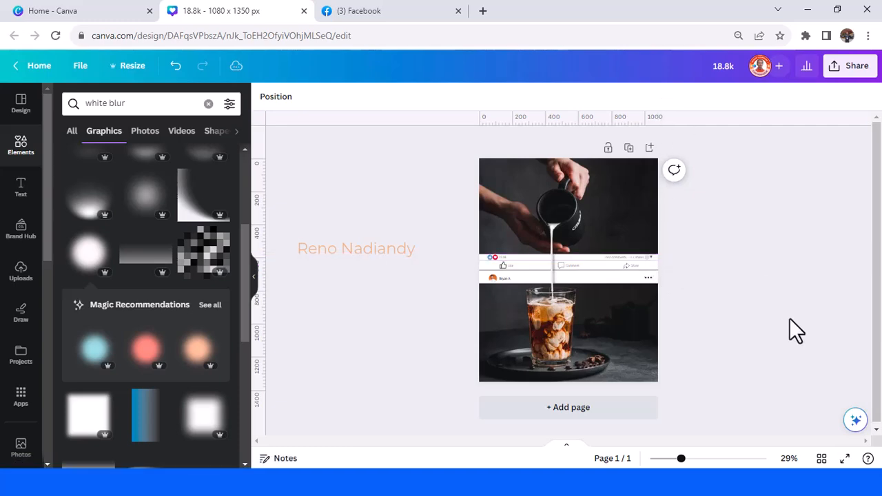
mouse_move(729, 329)
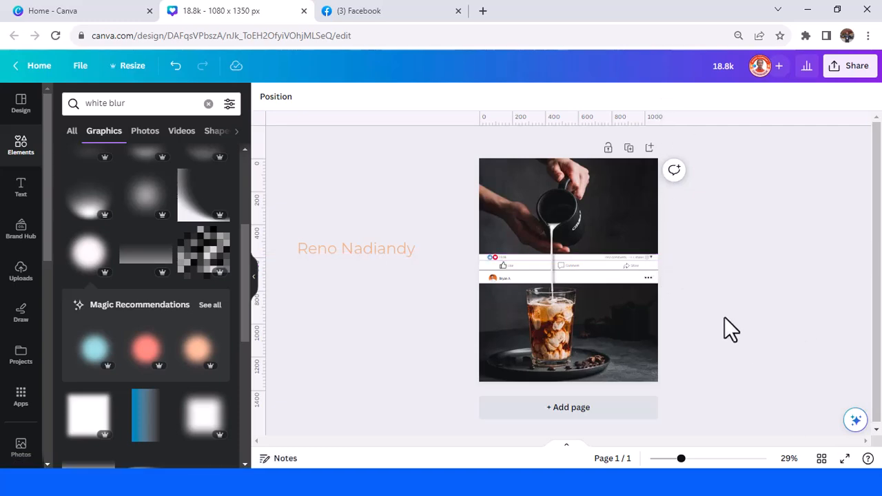
left_click(391, 10)
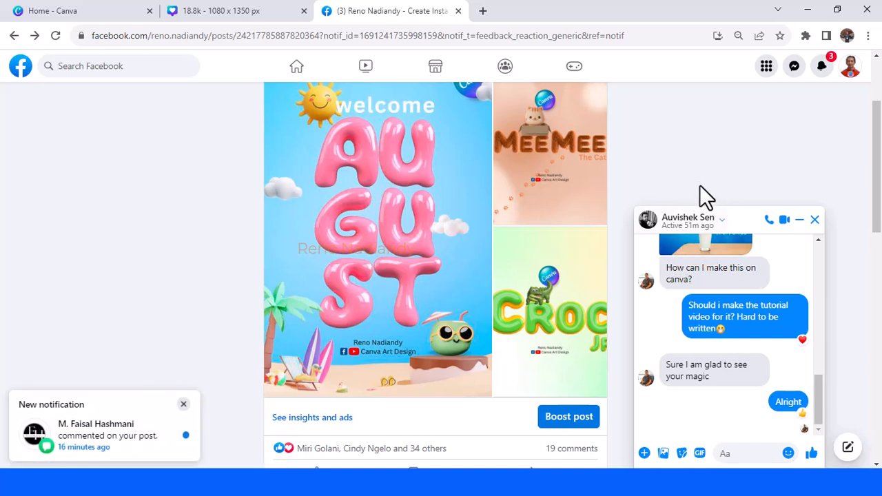
left_click(724, 452)
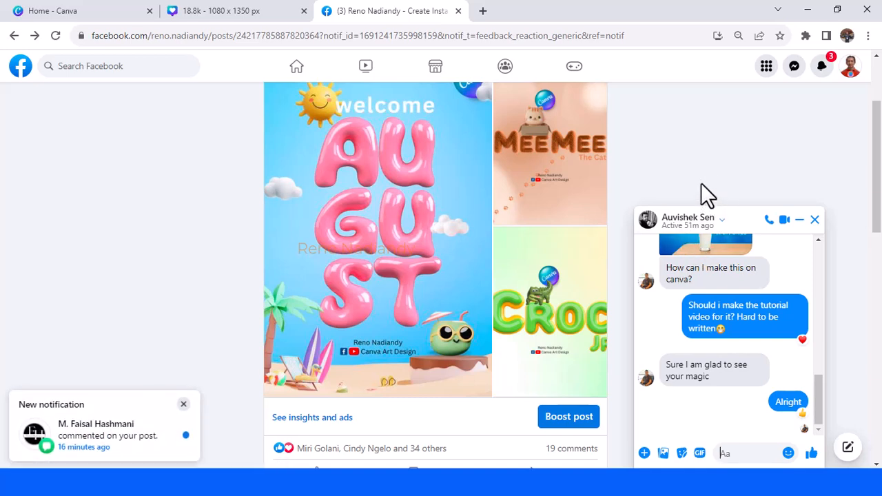